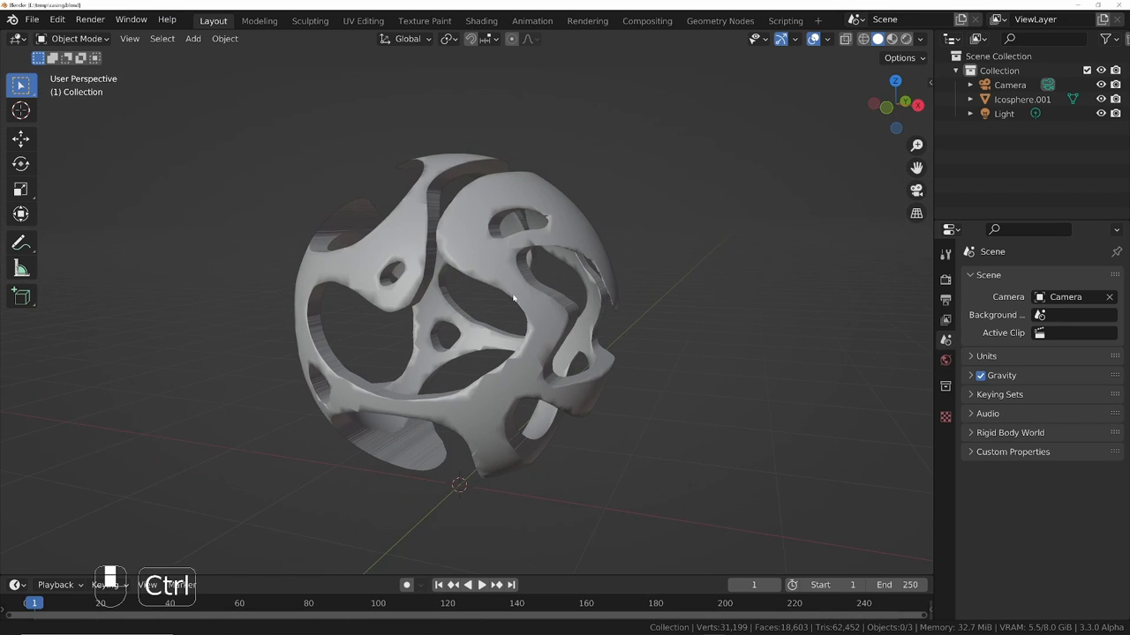
- Inspect the perforated shell, then enable Auto Smooth at 30° on Icosphere.001
drag(512, 300, 571, 383)
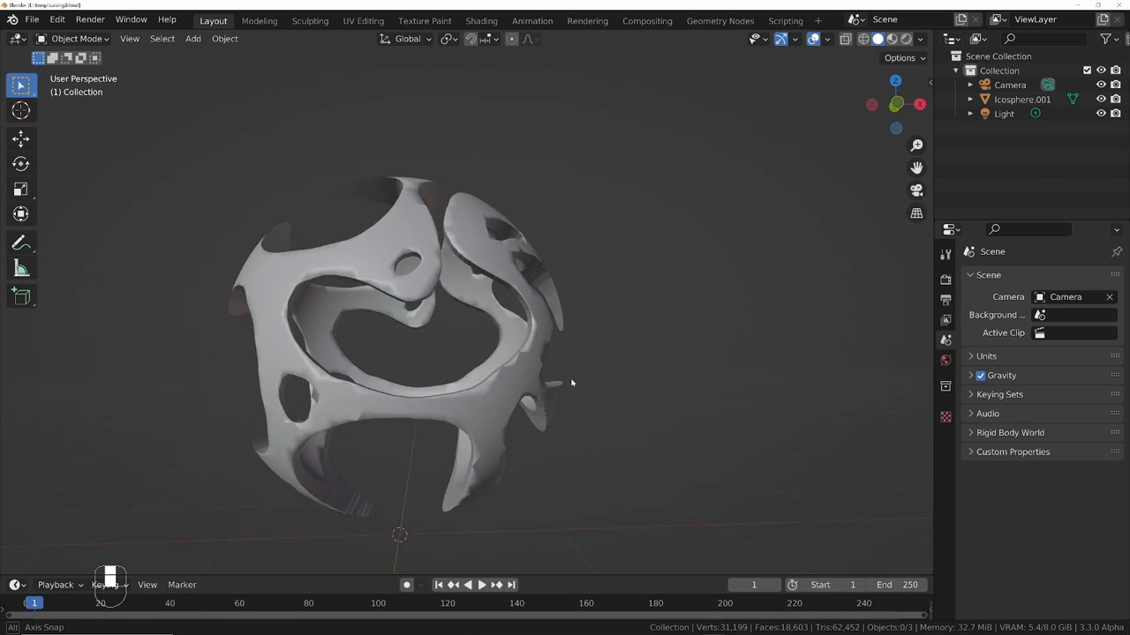
drag(572, 383, 475, 173)
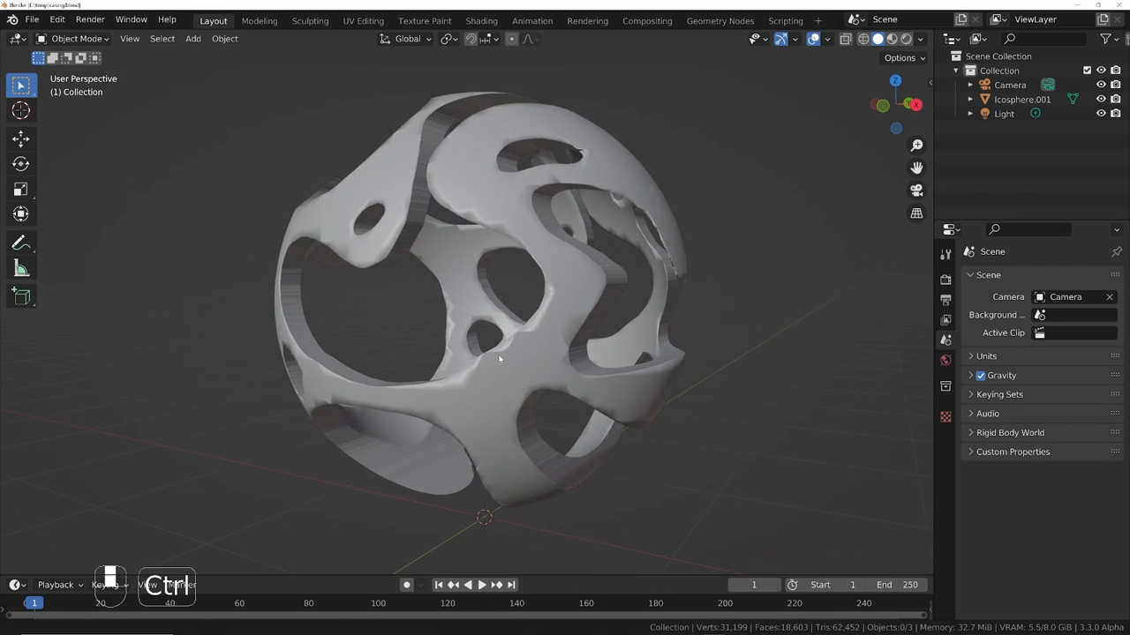
drag(498, 359, 575, 311)
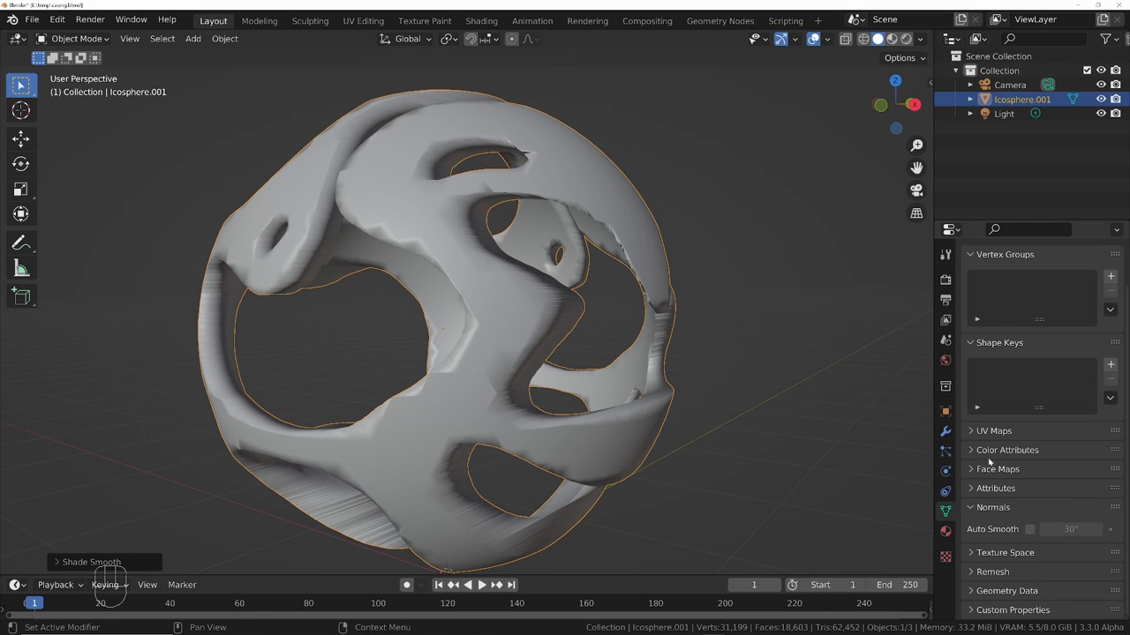
click(1037, 529)
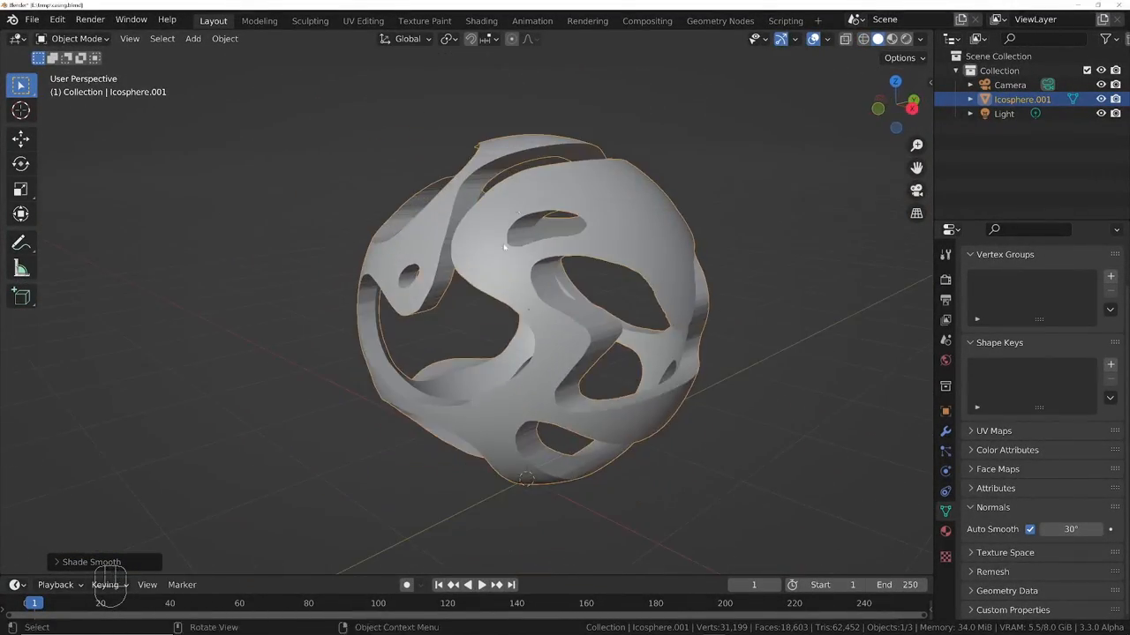
- In Edit Mode, use Select Linked to pick the sphere's connected inner layer
key(Tab)
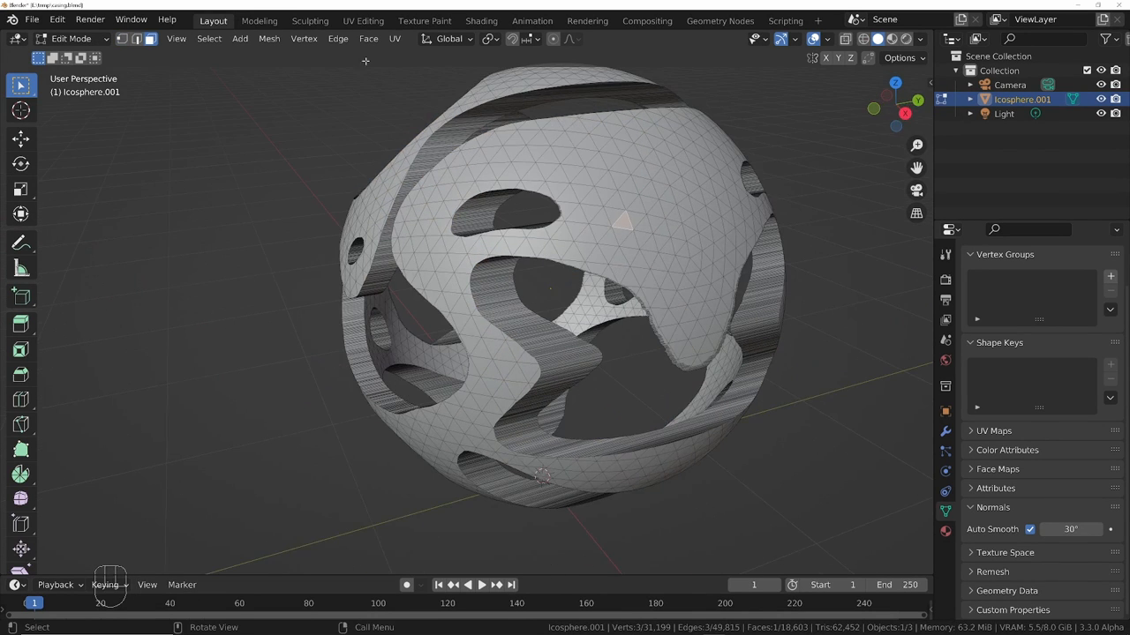
click(209, 38)
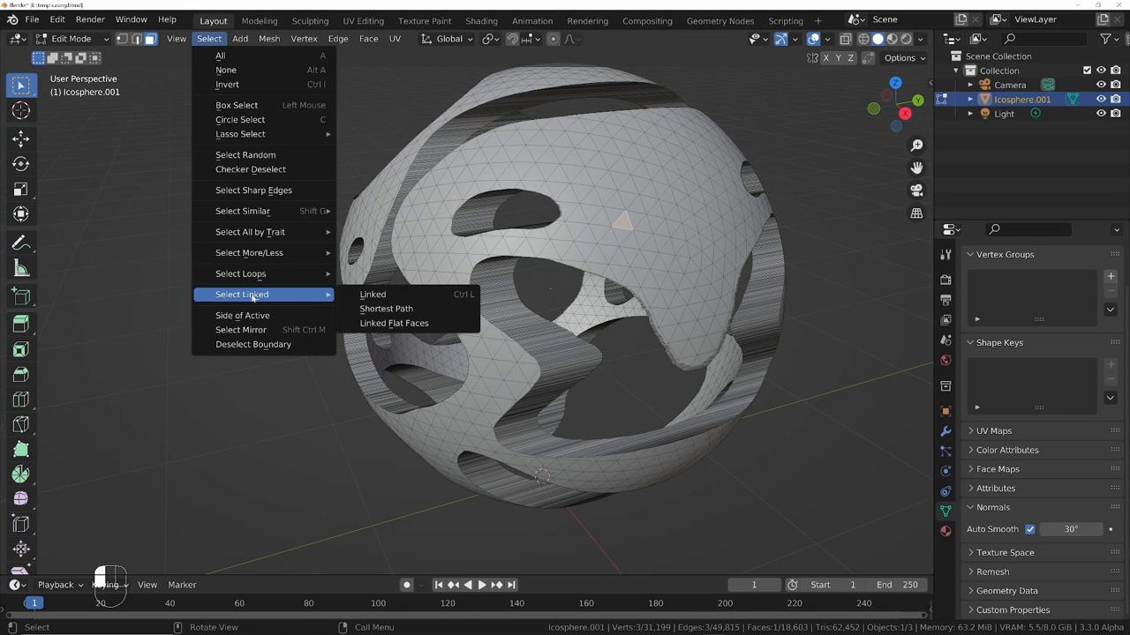
click(393, 323)
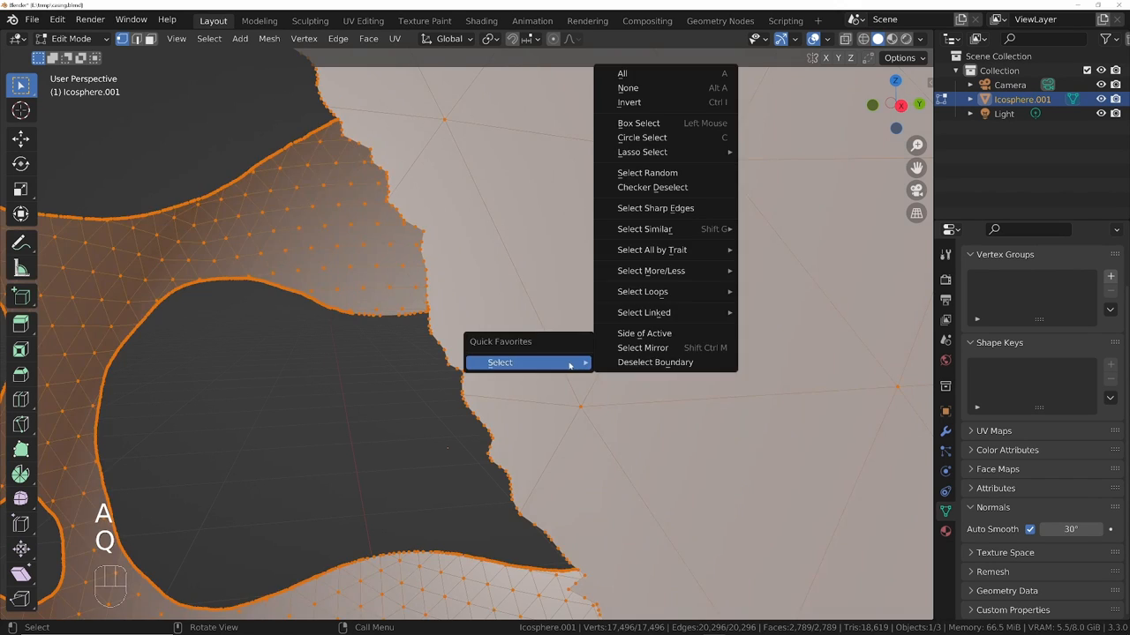
mouse_move(642, 291)
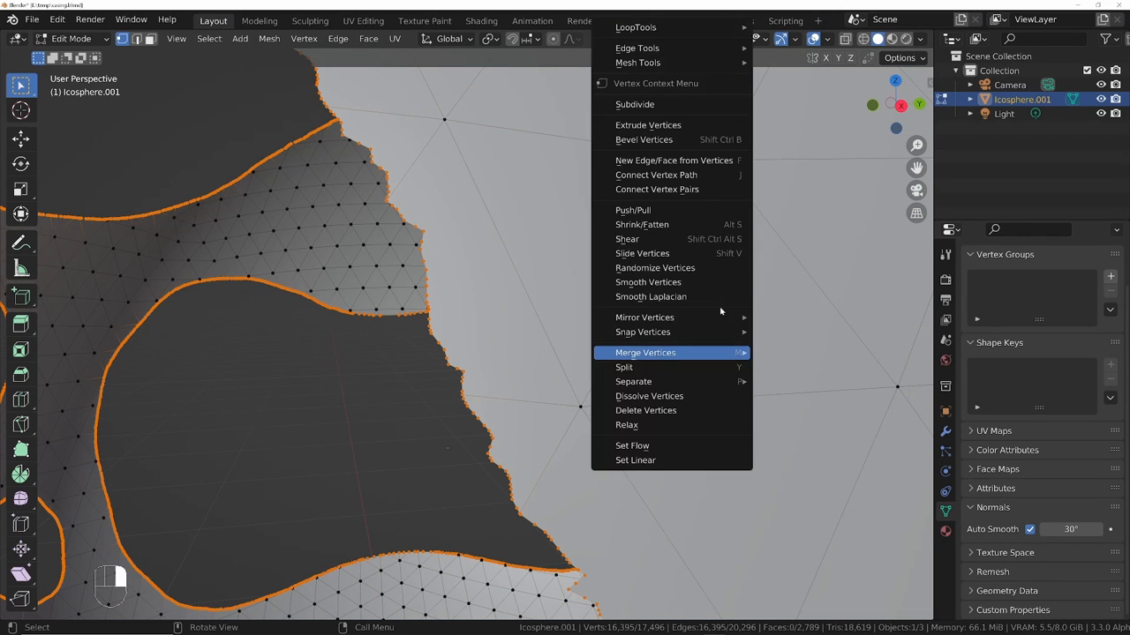
- Apply Smooth Vertices with 21 repeats to the selected hole-rim vertices
click(647, 282)
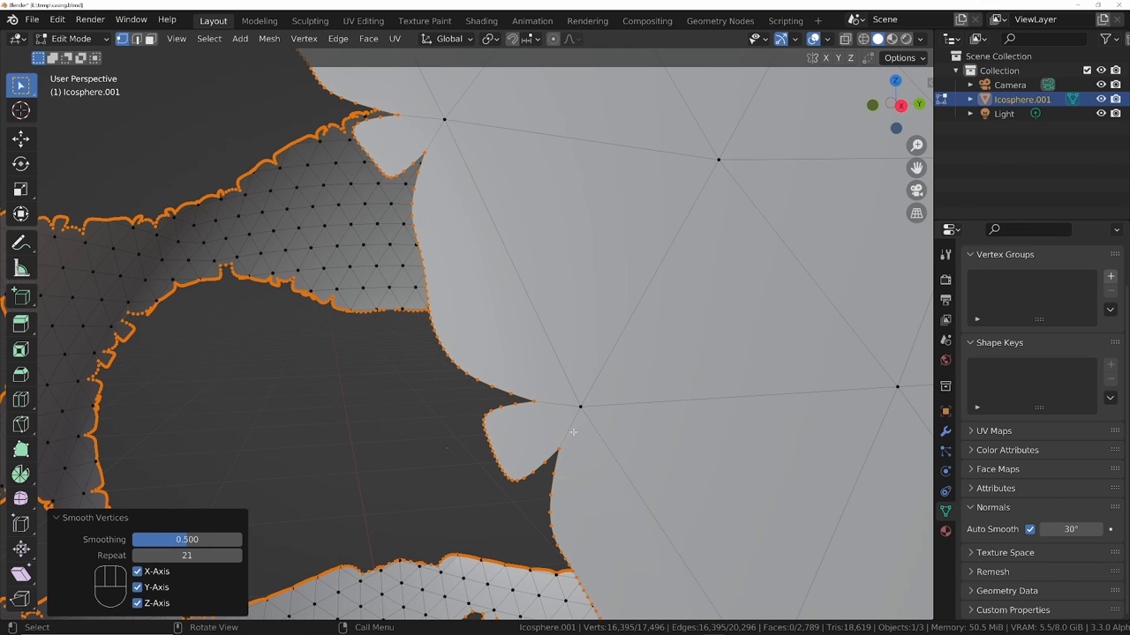
mouse_move(571, 424)
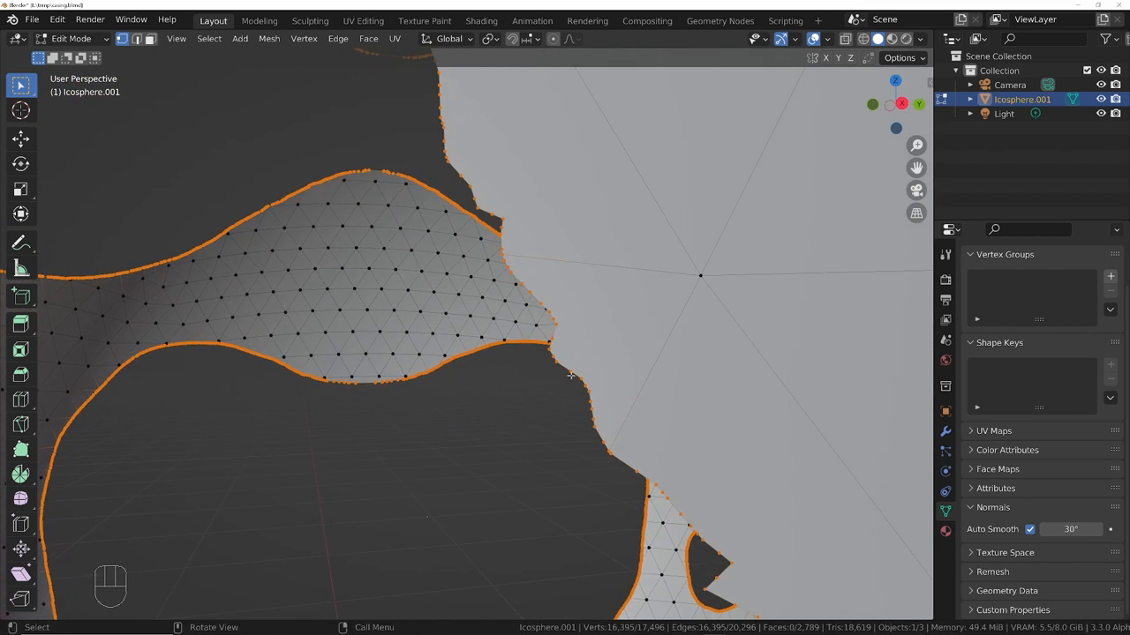
mouse_move(641, 316)
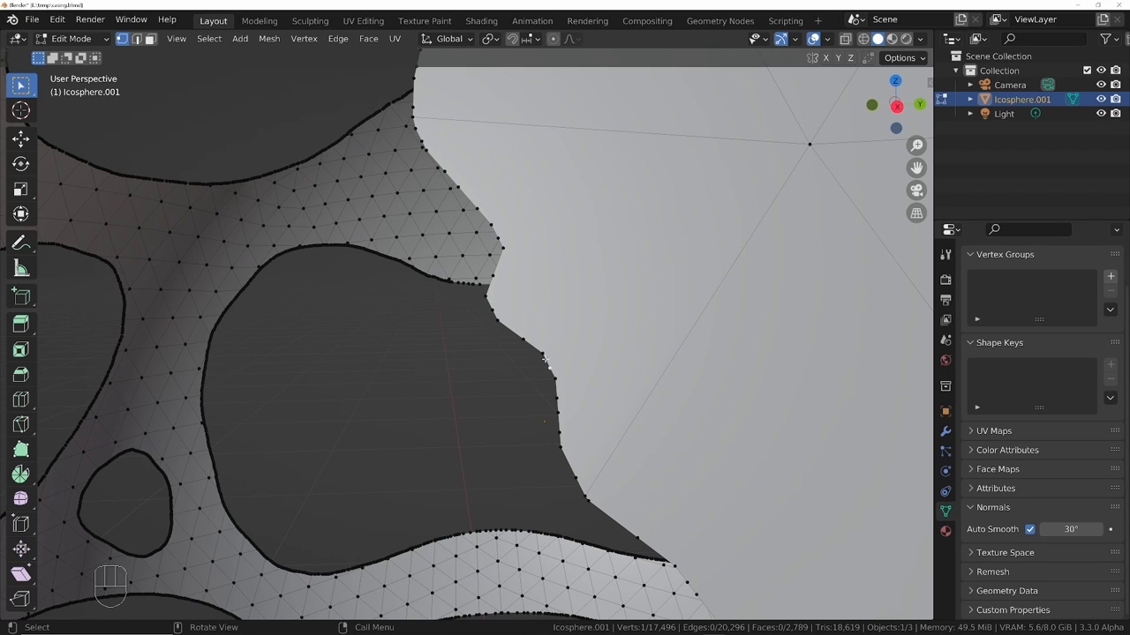
mouse_move(514, 333)
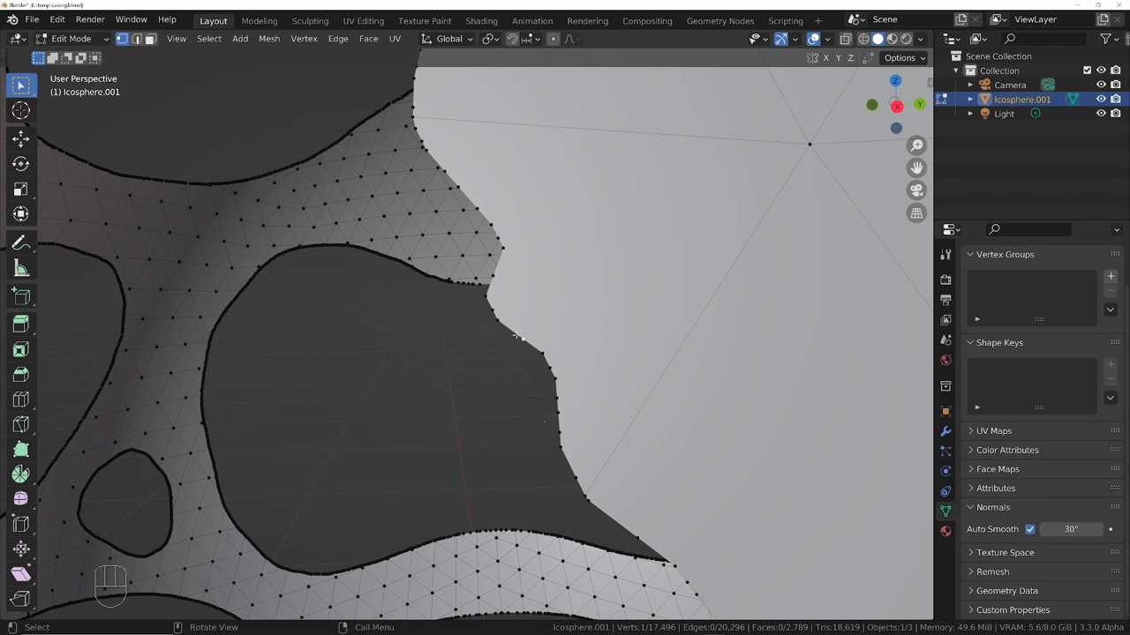
mouse_move(856, 250)
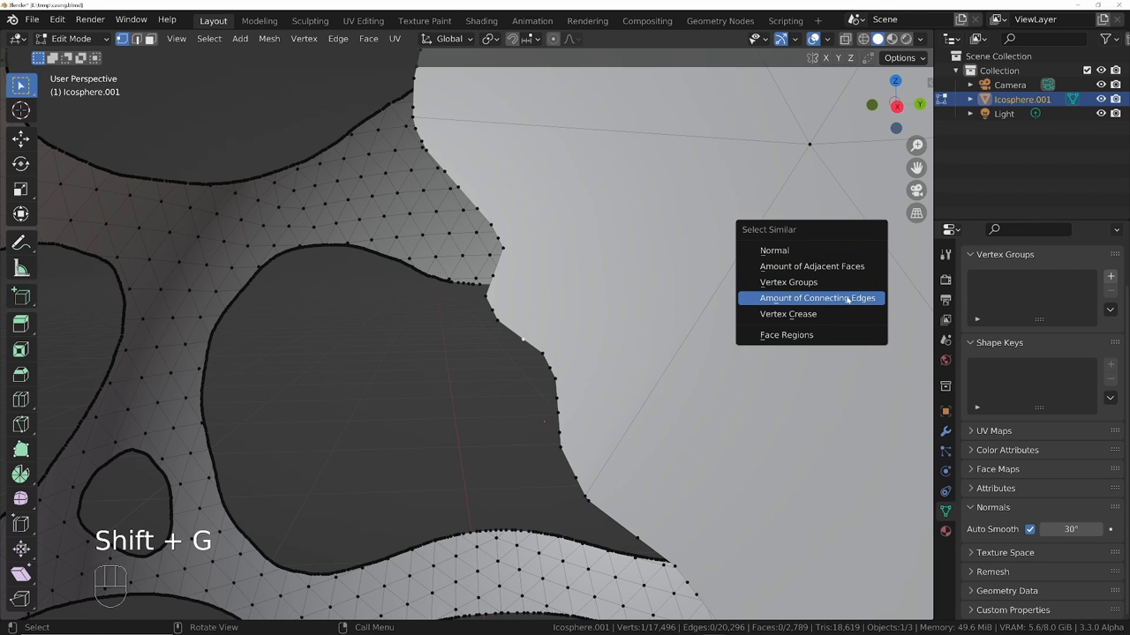
mouse_move(815, 298)
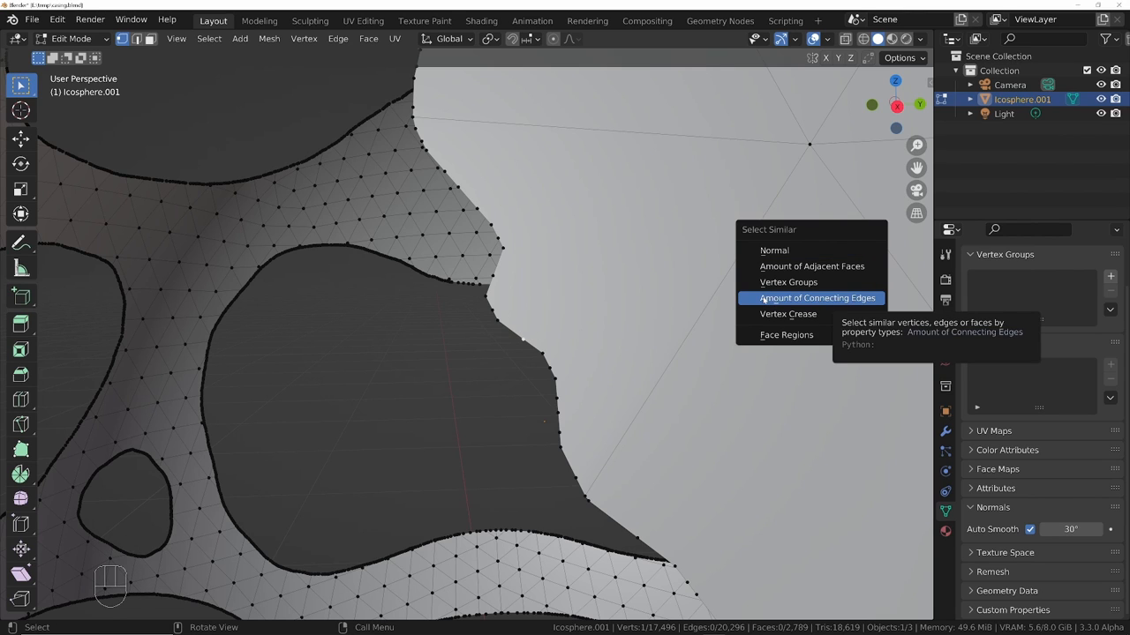
- Select vertices by Amount of Connecting Edges, smooth them, and leave Edit Mode
click(817, 297)
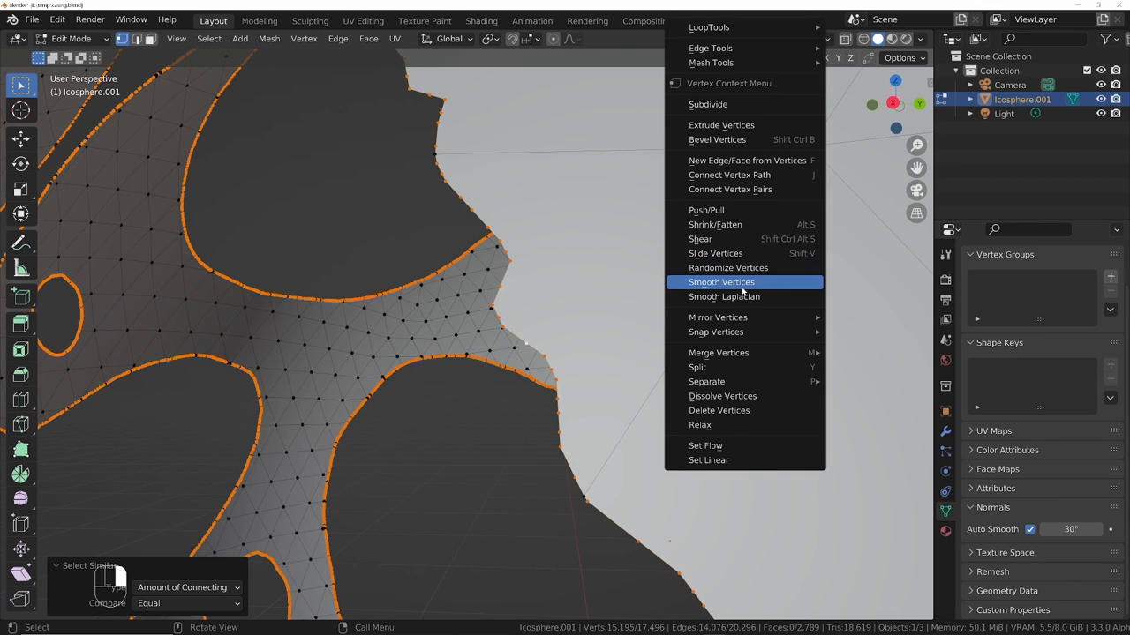
click(721, 281)
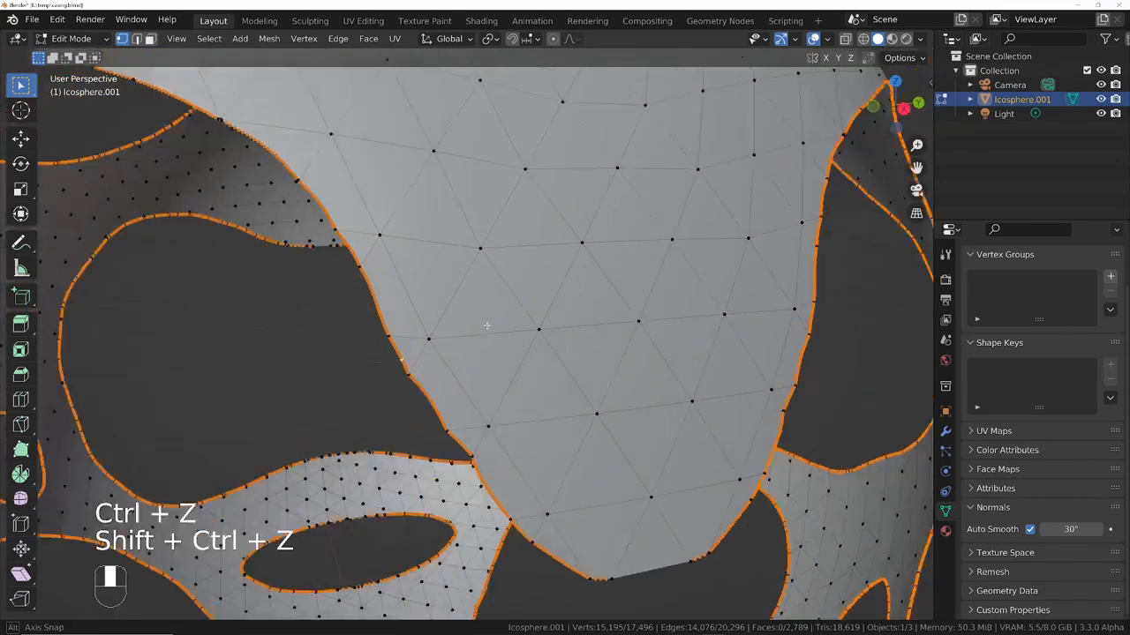
key(Tab)
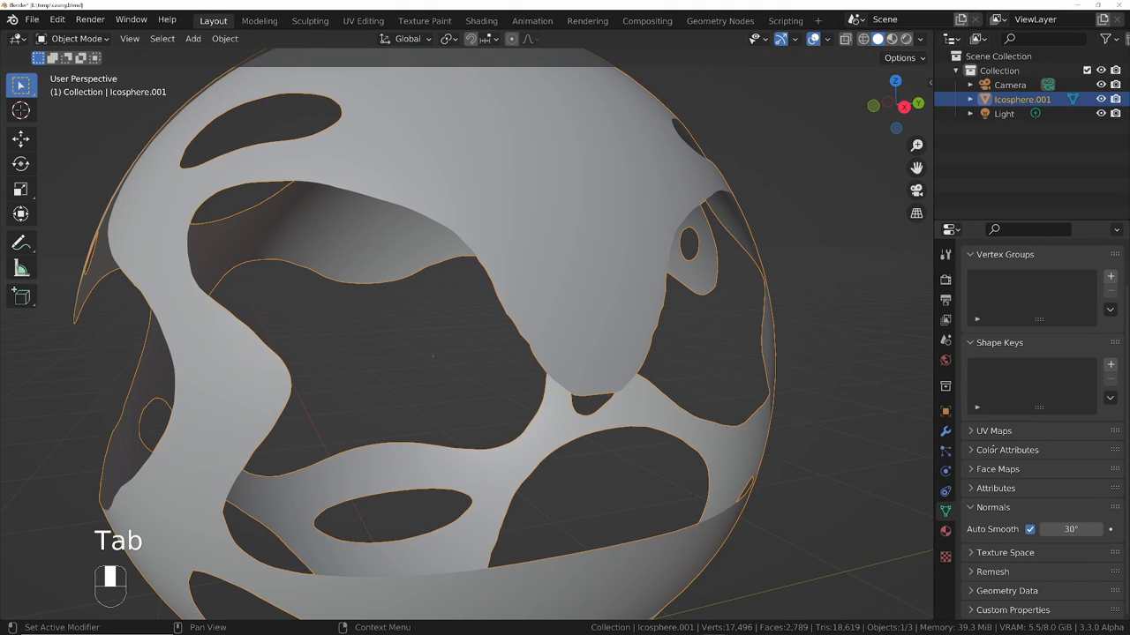
- Show the Face Orientation overlay and recalculate all normals outside in Edit Mode
click(985, 572)
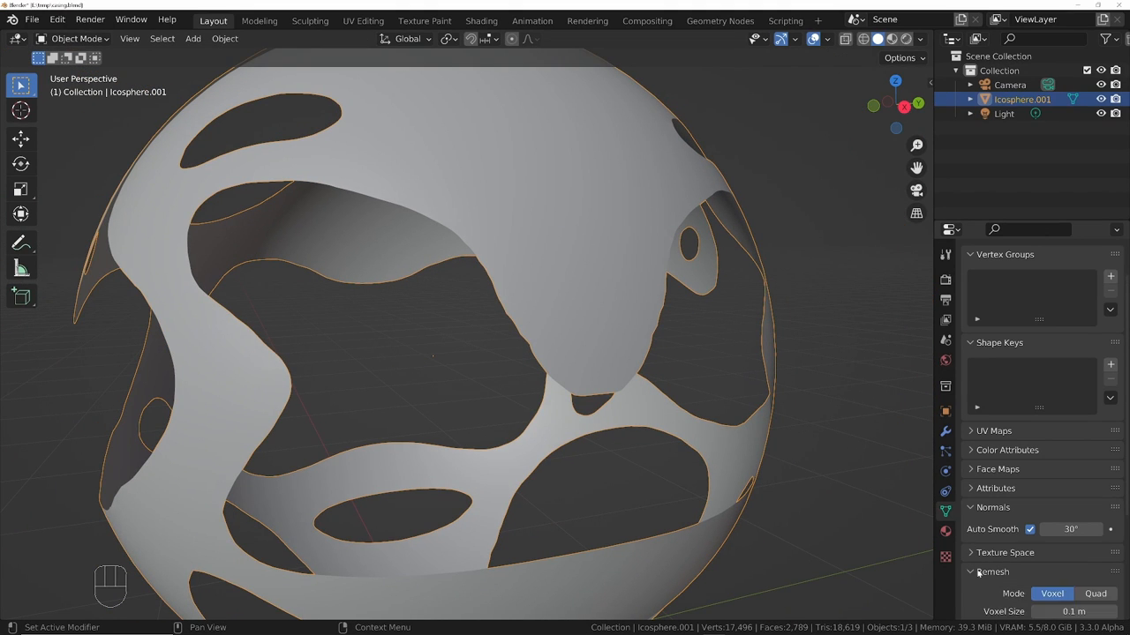
click(822, 39)
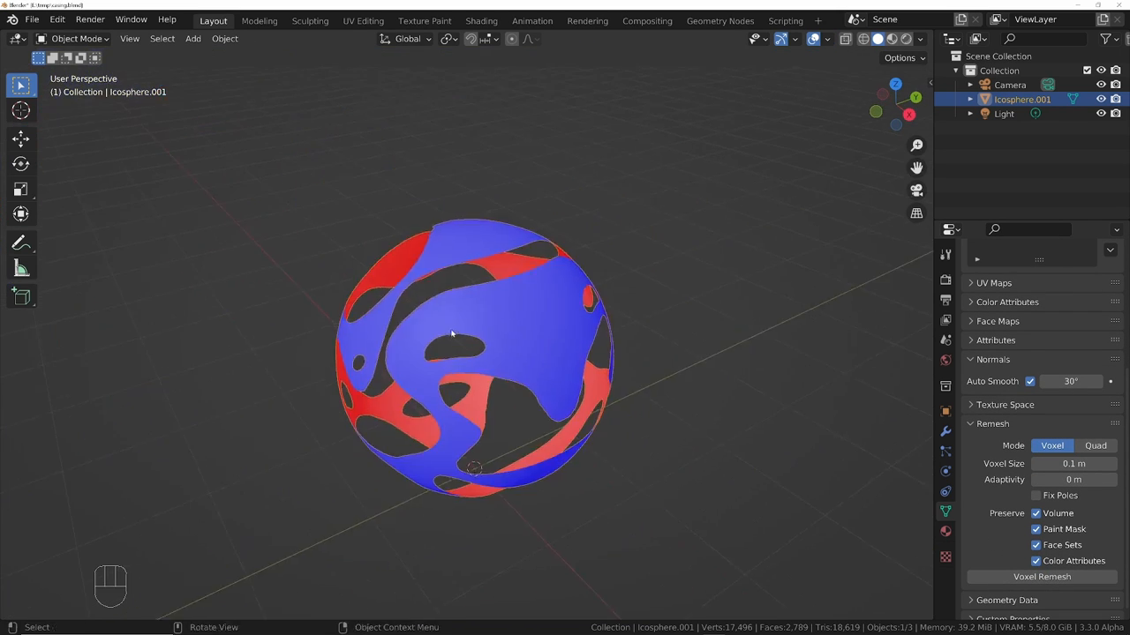
key(Tab)
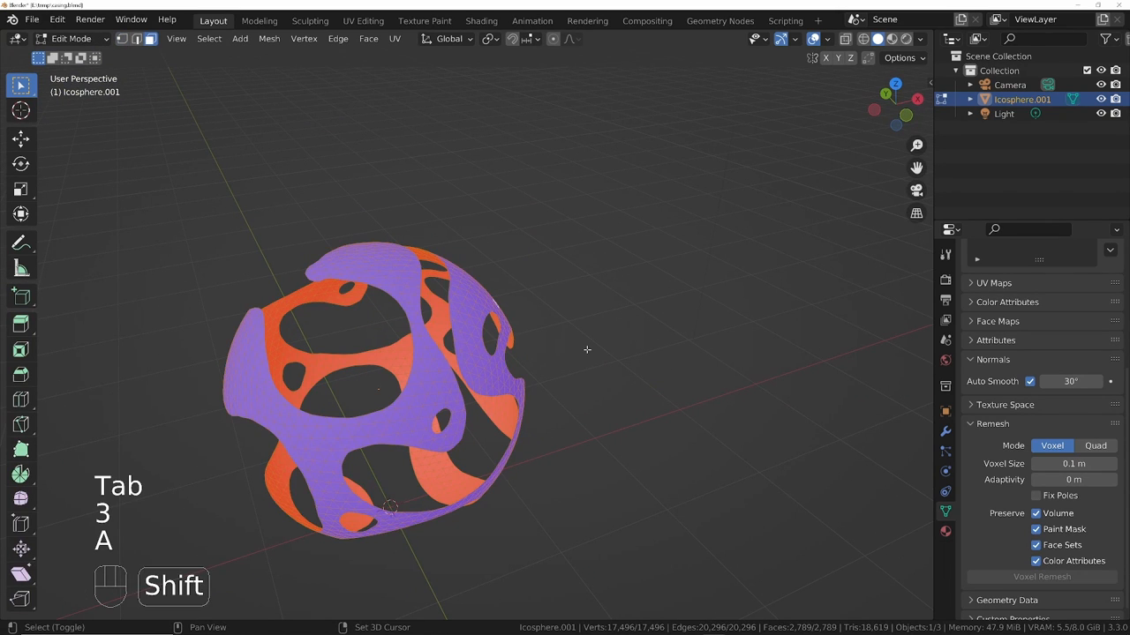
key(shift+n)
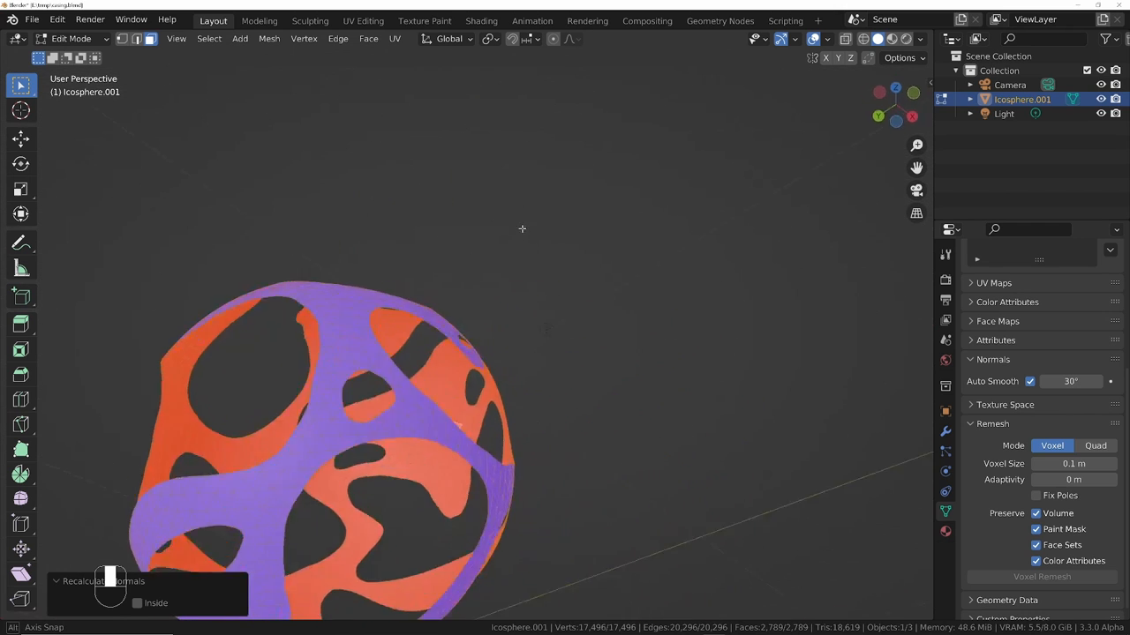
key(Tab)
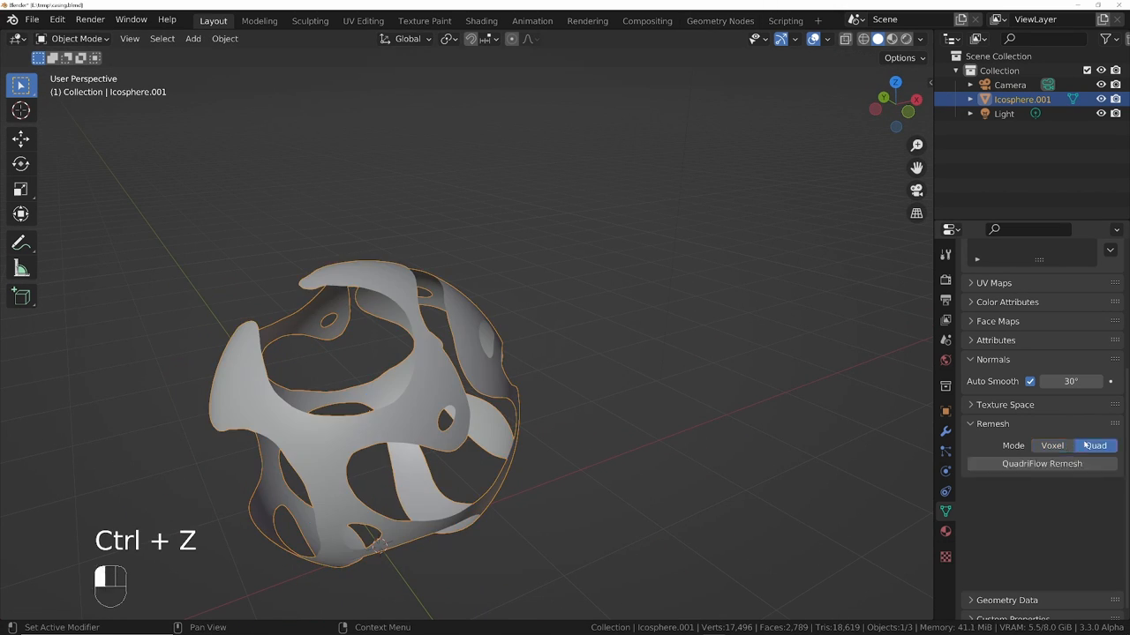
click(1041, 464)
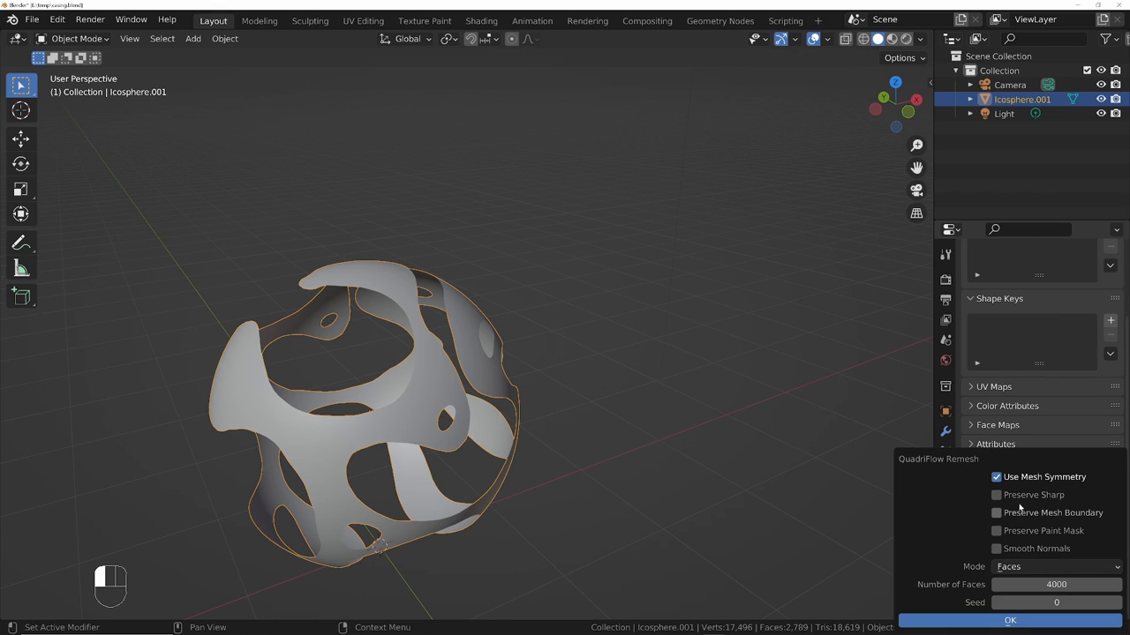
click(995, 513)
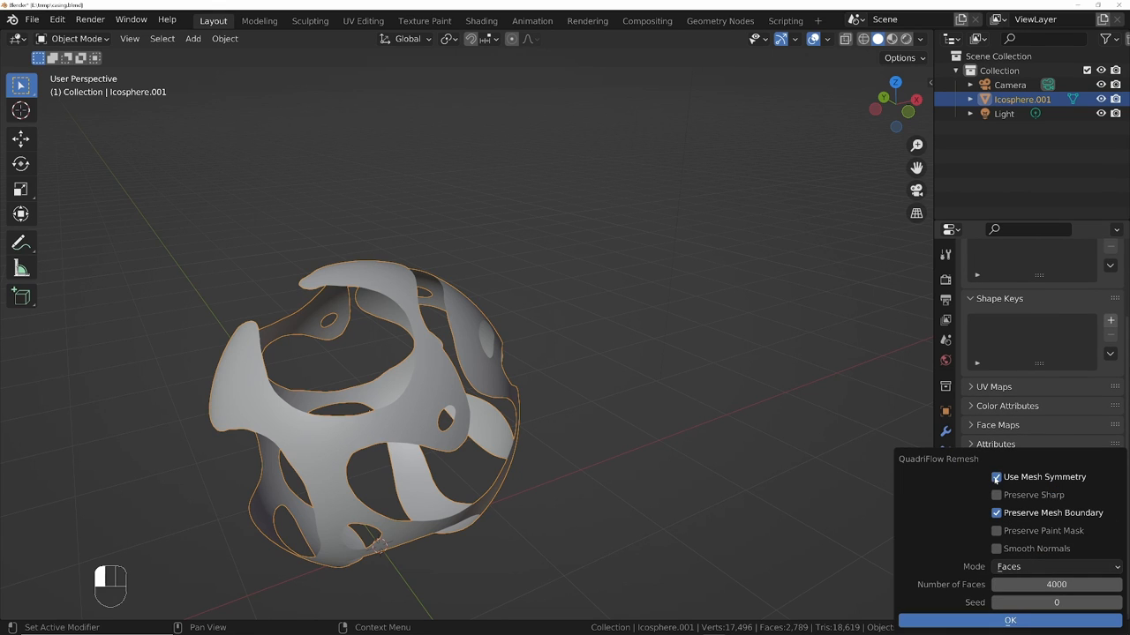
click(1011, 620)
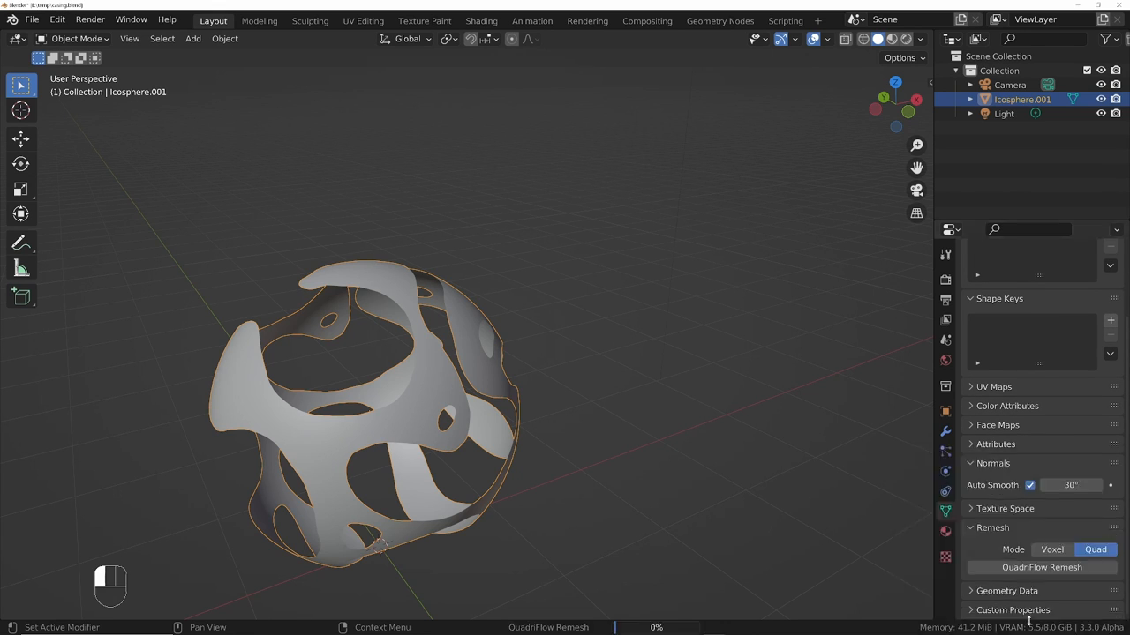
click(1044, 567)
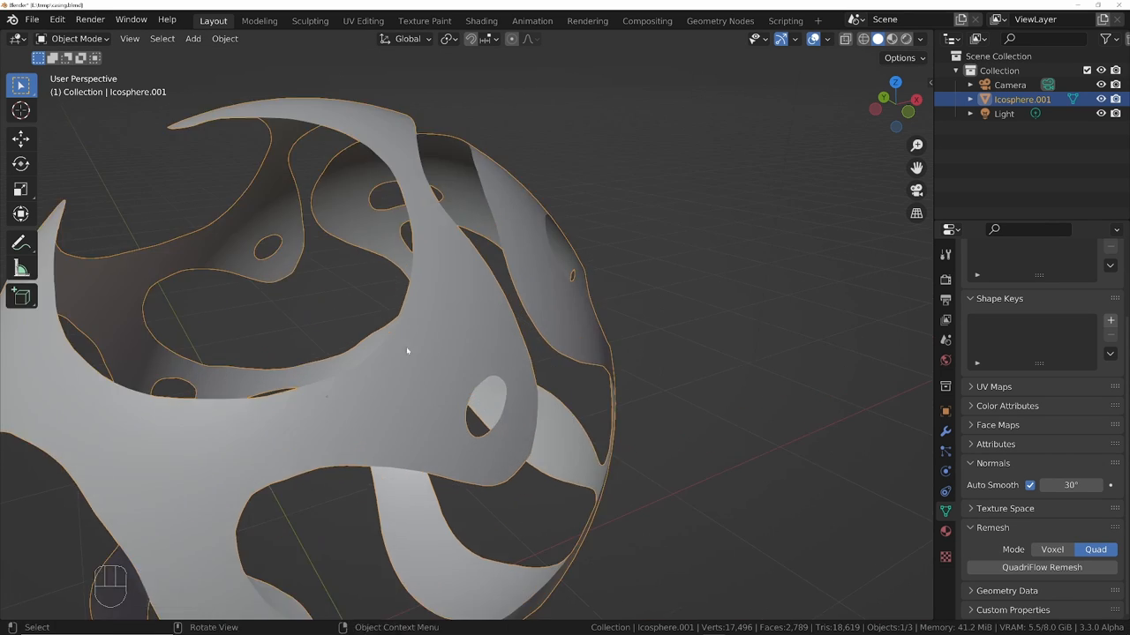
drag(406, 351, 562, 305)
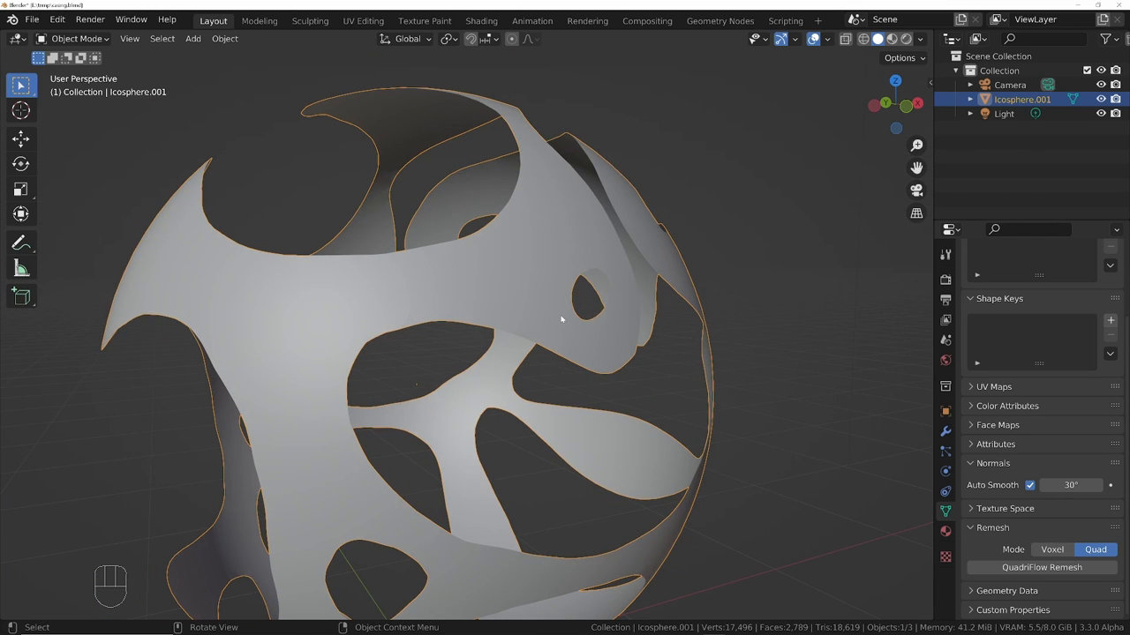
key(Tab)
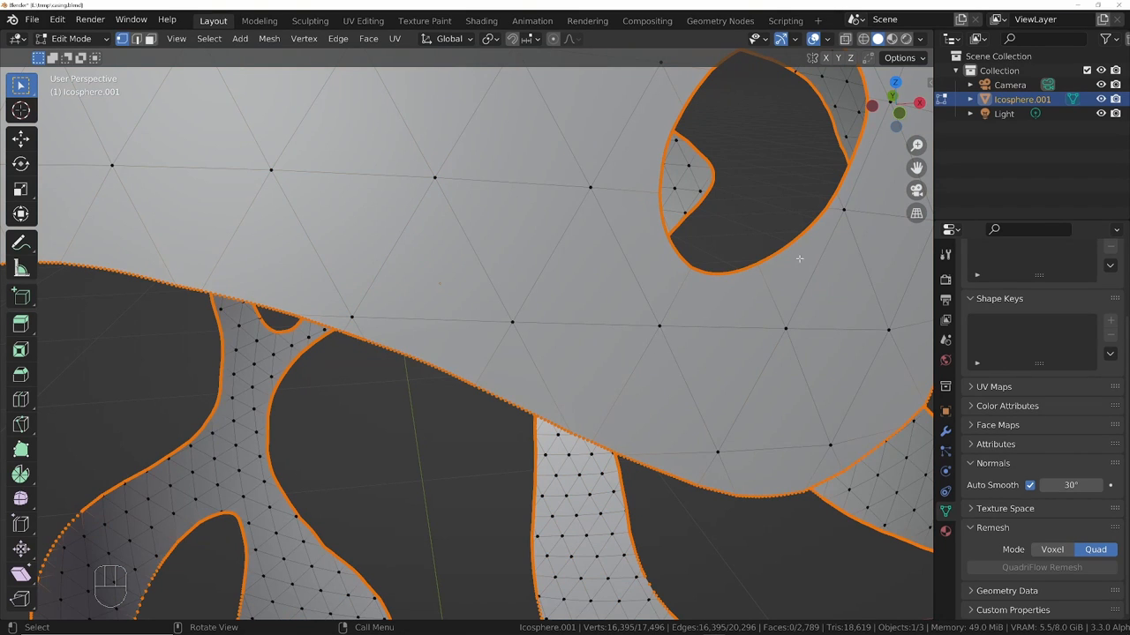
- Merge vertices by distance (about 0.0222 m), leaving 1,453, and return to Object Mode
key(M)
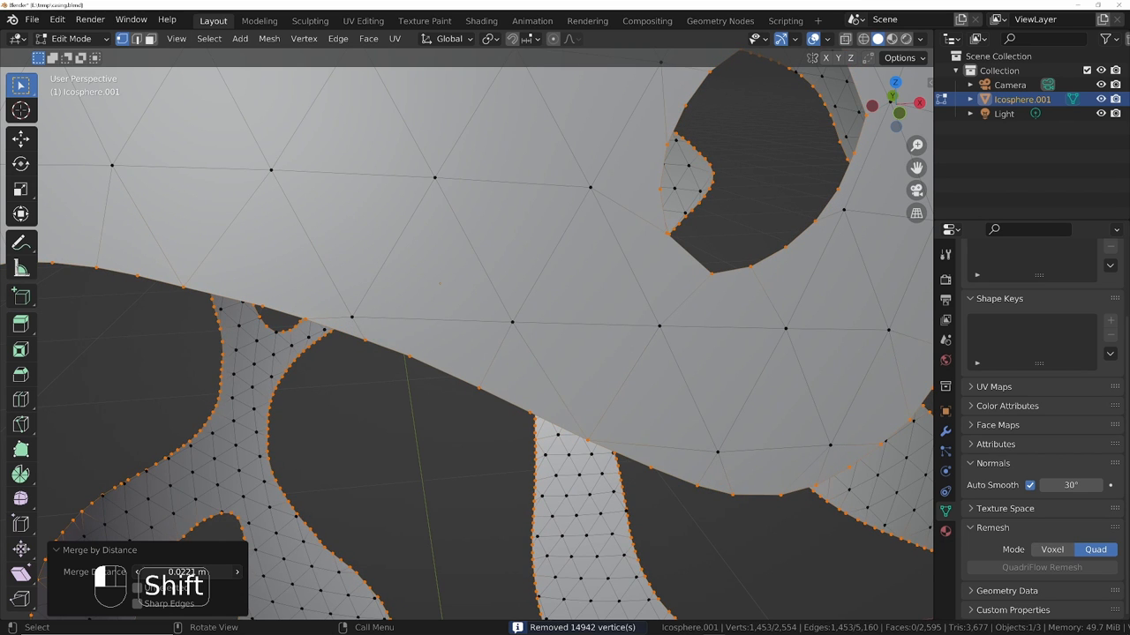
key(Tab)
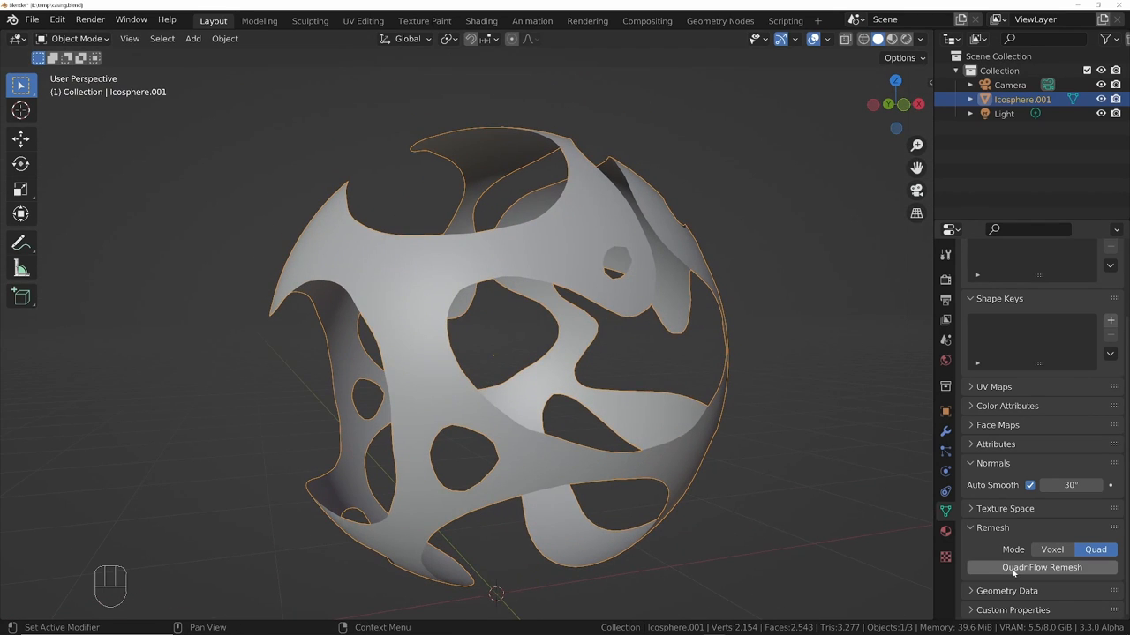
- Try a QuadriFlow remesh, inspect the distorted result, undo it, and show the sidebar
click(1040, 568)
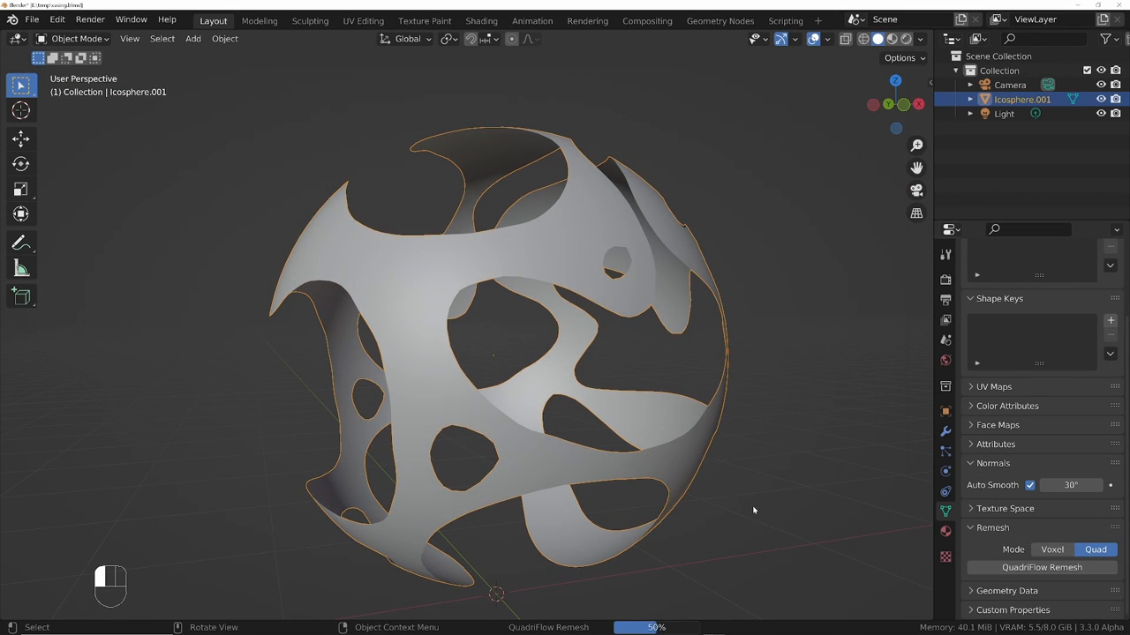
click(1042, 568)
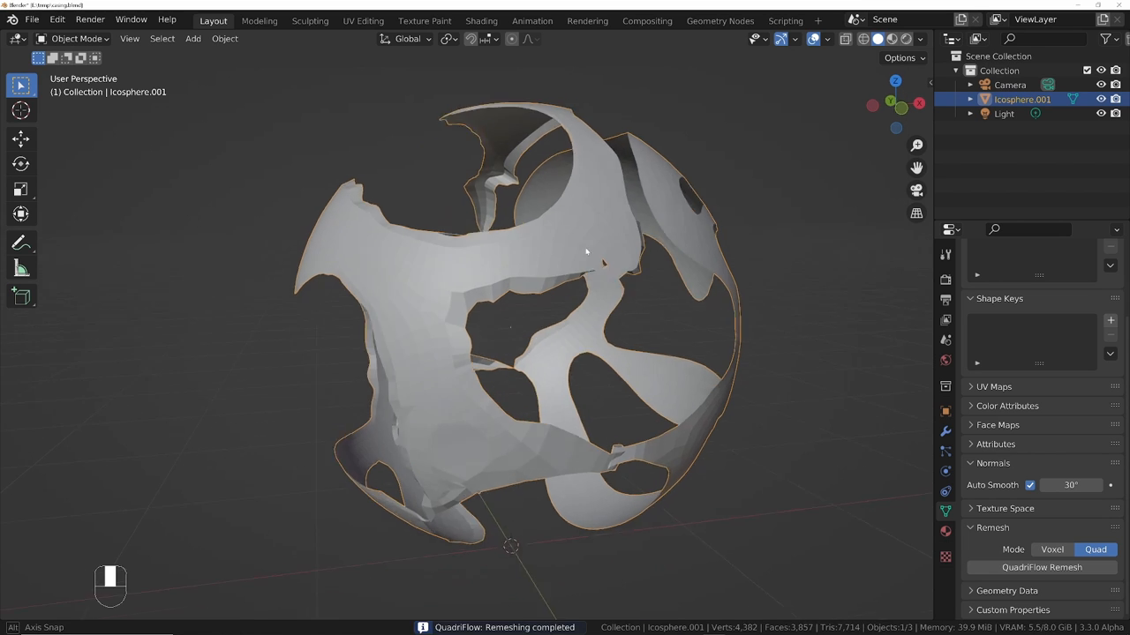
drag(587, 252, 666, 259)
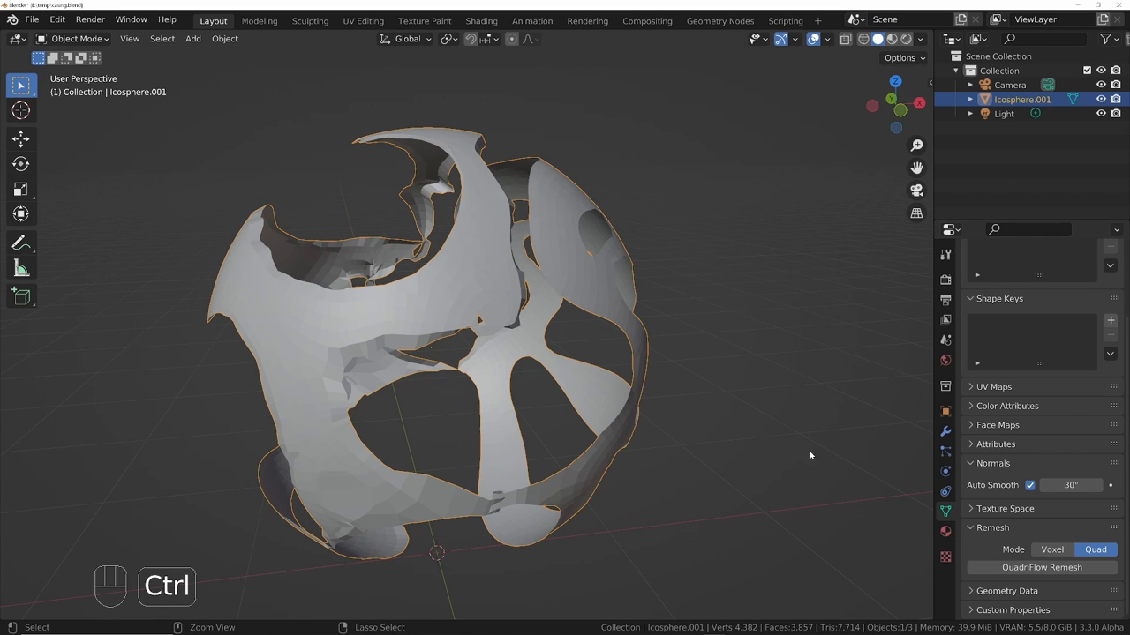
key(Ctrl+Z)
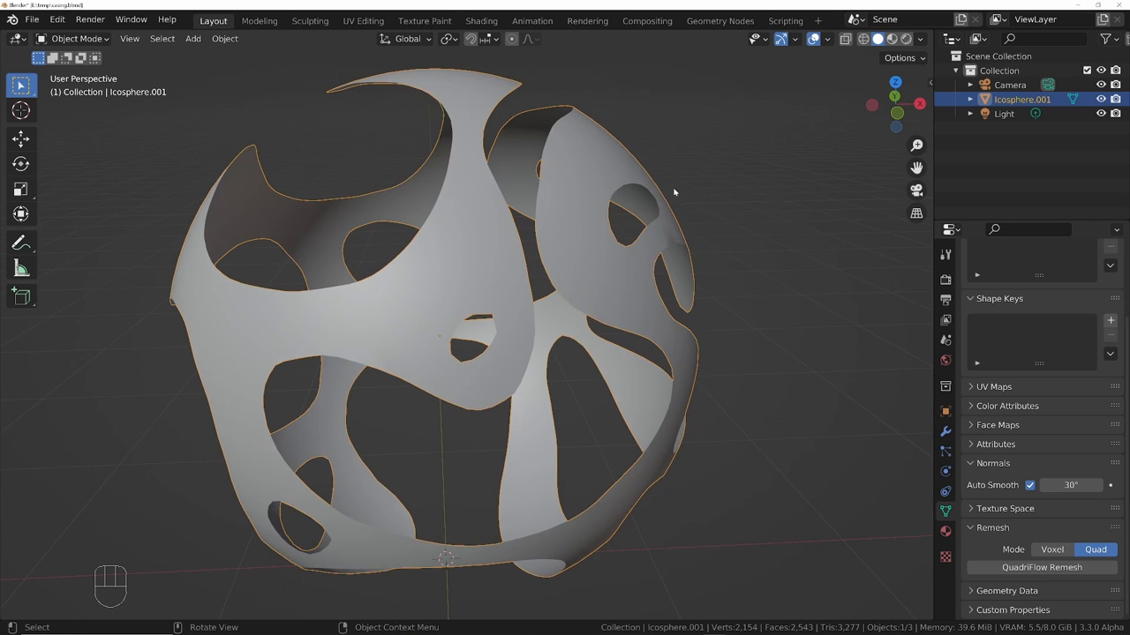
key(N)
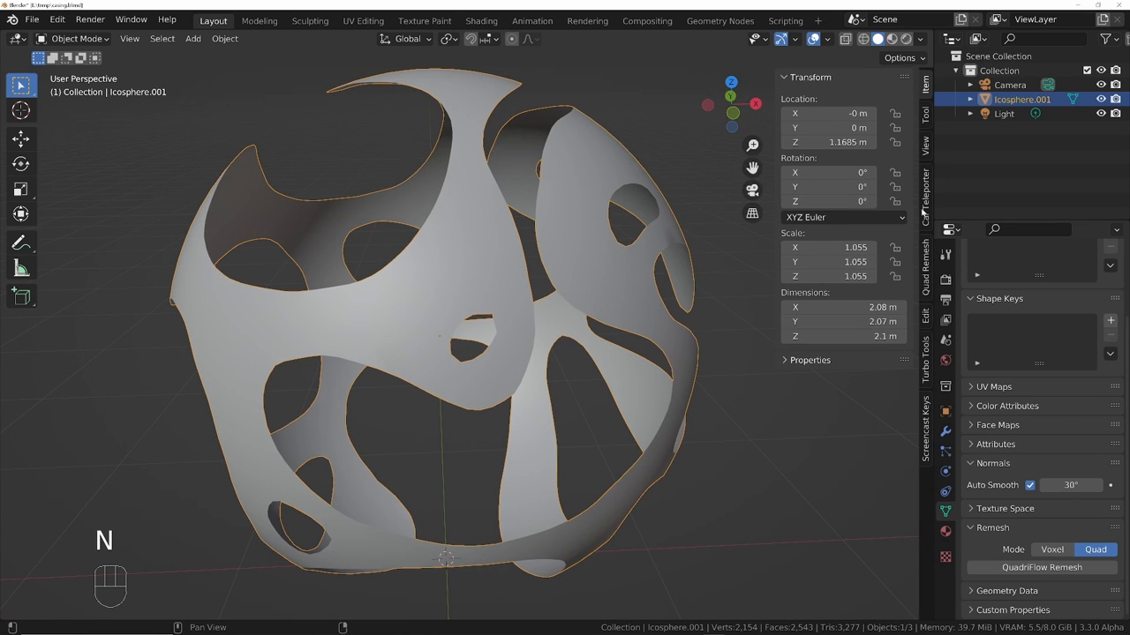
- Run Quad Remesher with Quad Count 5000 and Adaptive size 50%
click(921, 265)
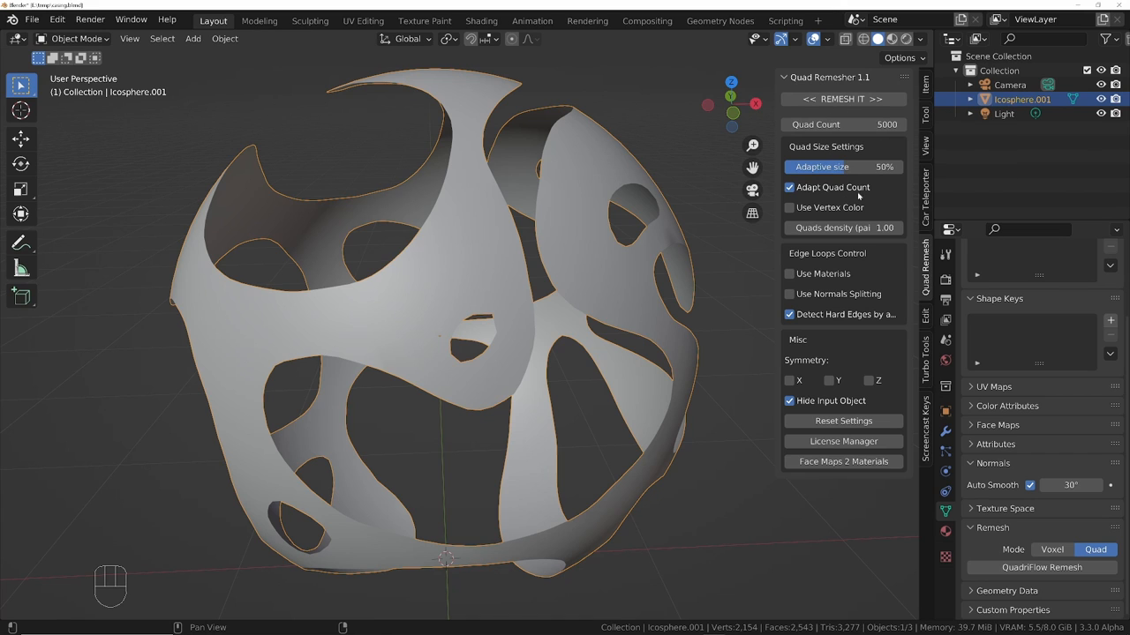
mouse_move(843, 99)
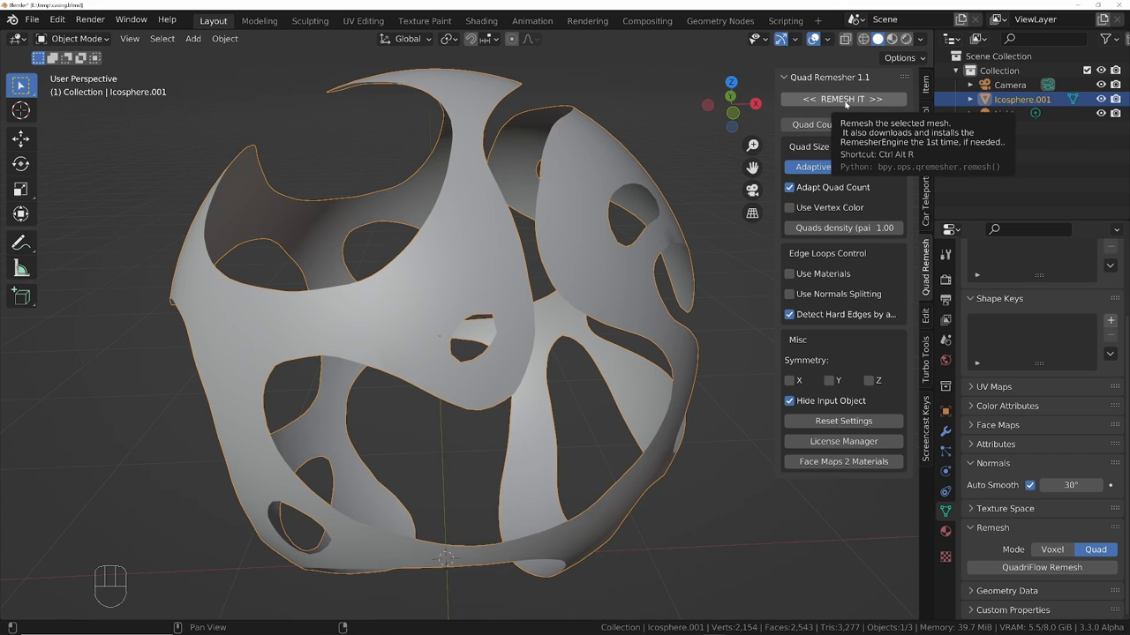
click(842, 98)
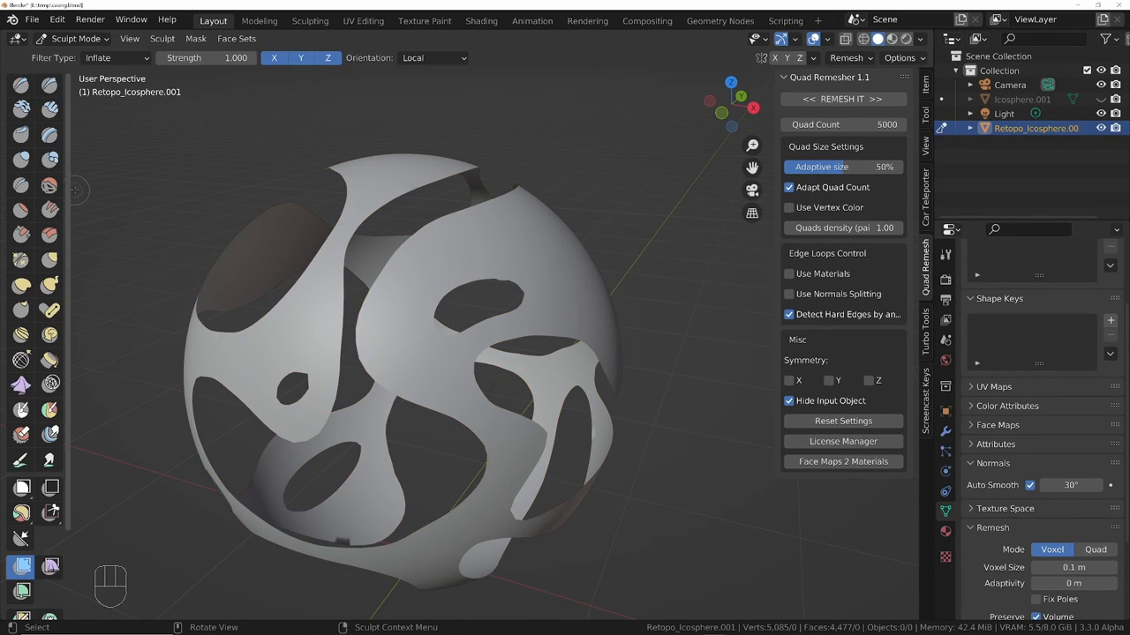
- Set the sculpt mesh filter to Smooth, then enter Edit Mode to inspect the quads
click(115, 60)
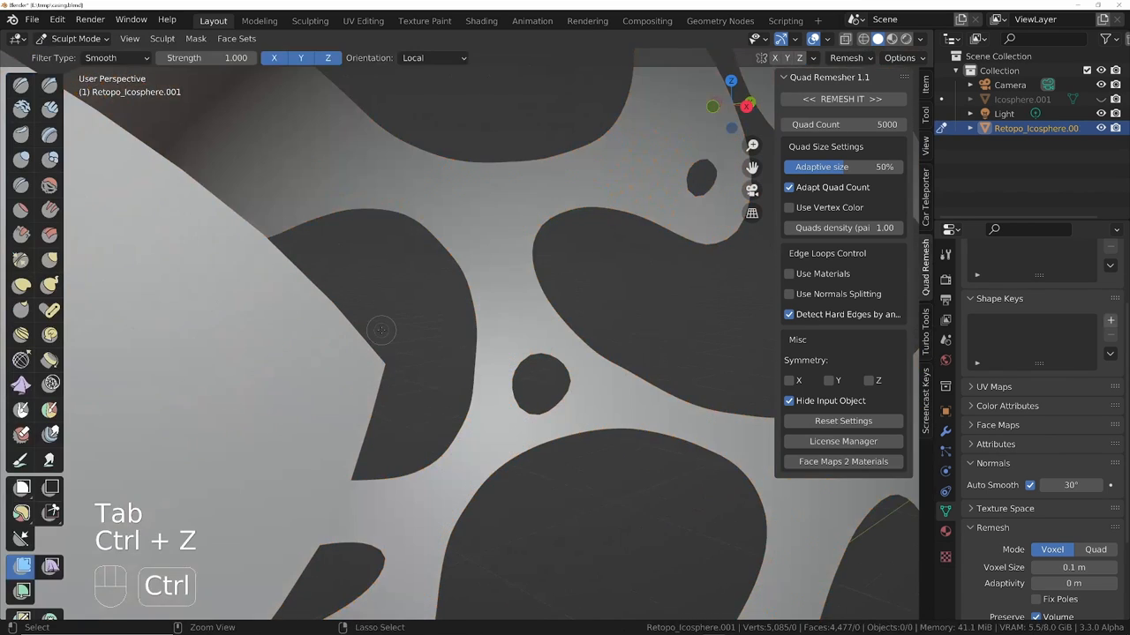
key(Tab)
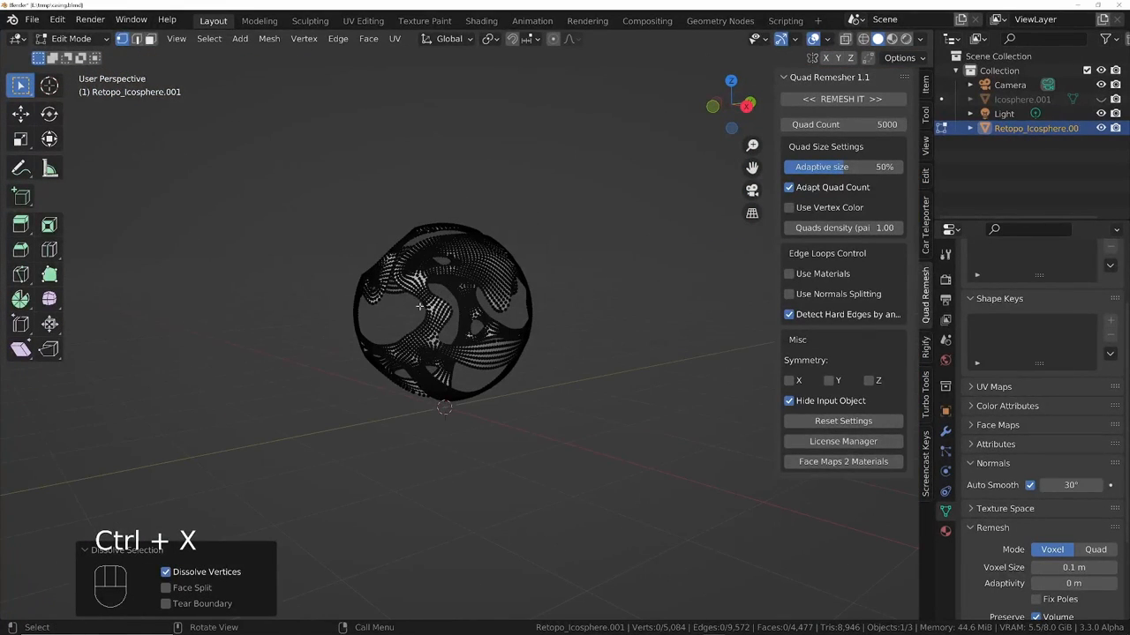
key(Tab)
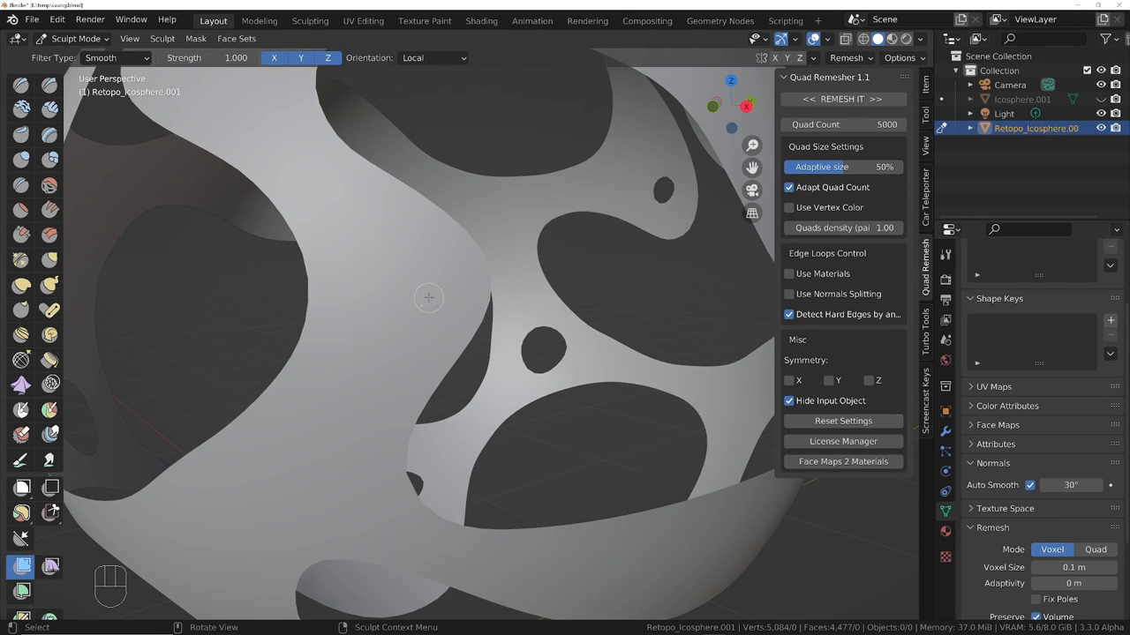
key(Tab)
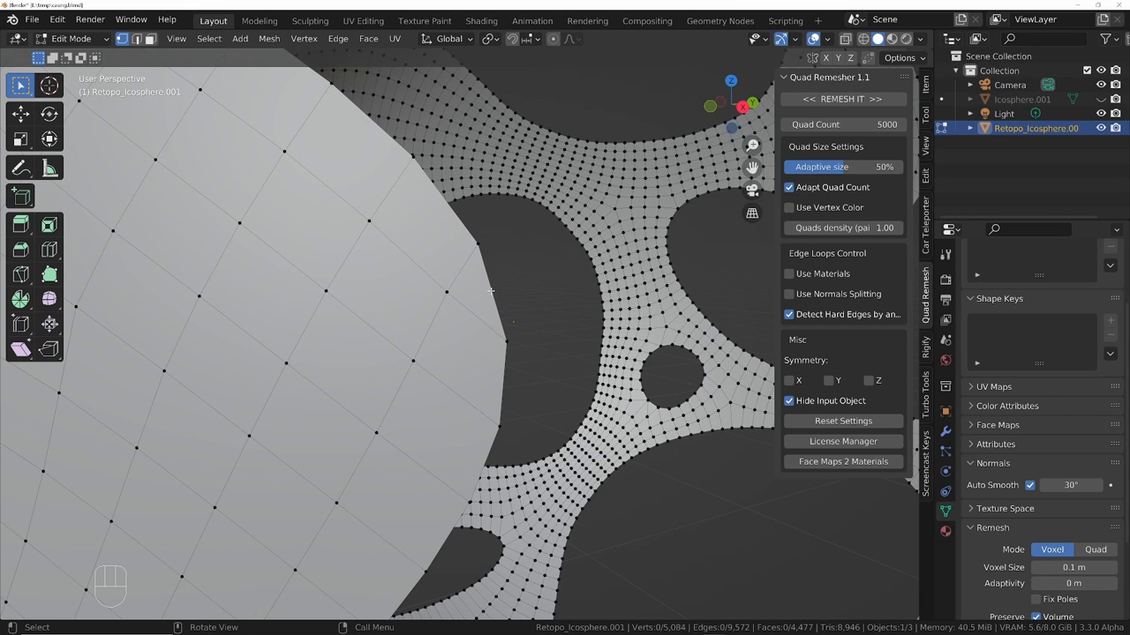
mouse_move(437, 293)
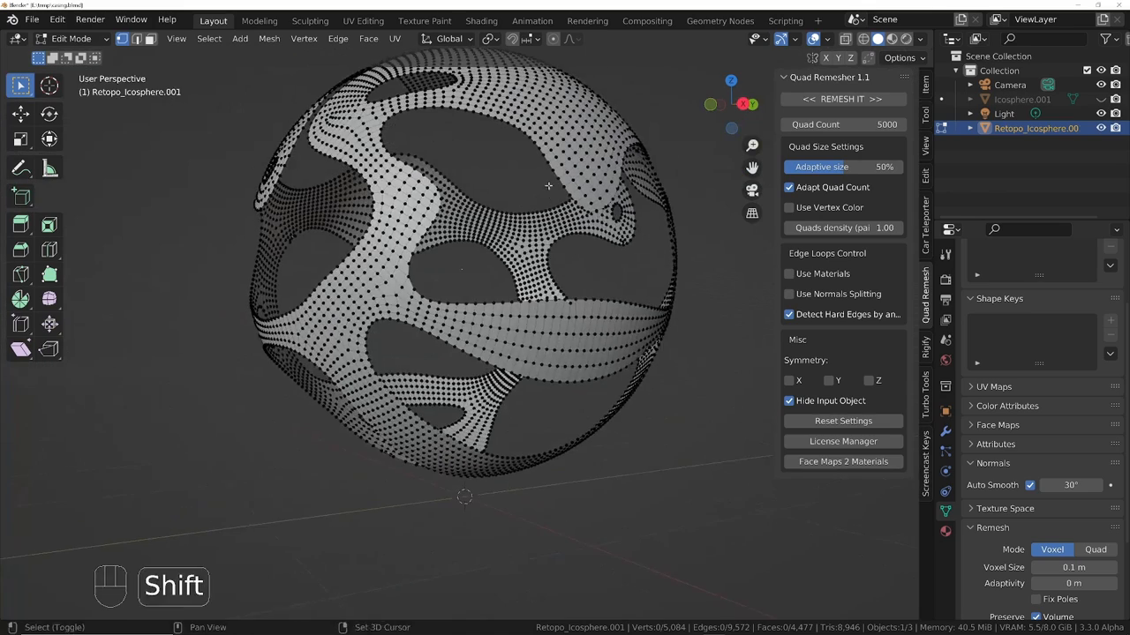
- Clear Sharp on all selected edges of Retopo_Icosphere.001
drag(547, 185, 563, 327)
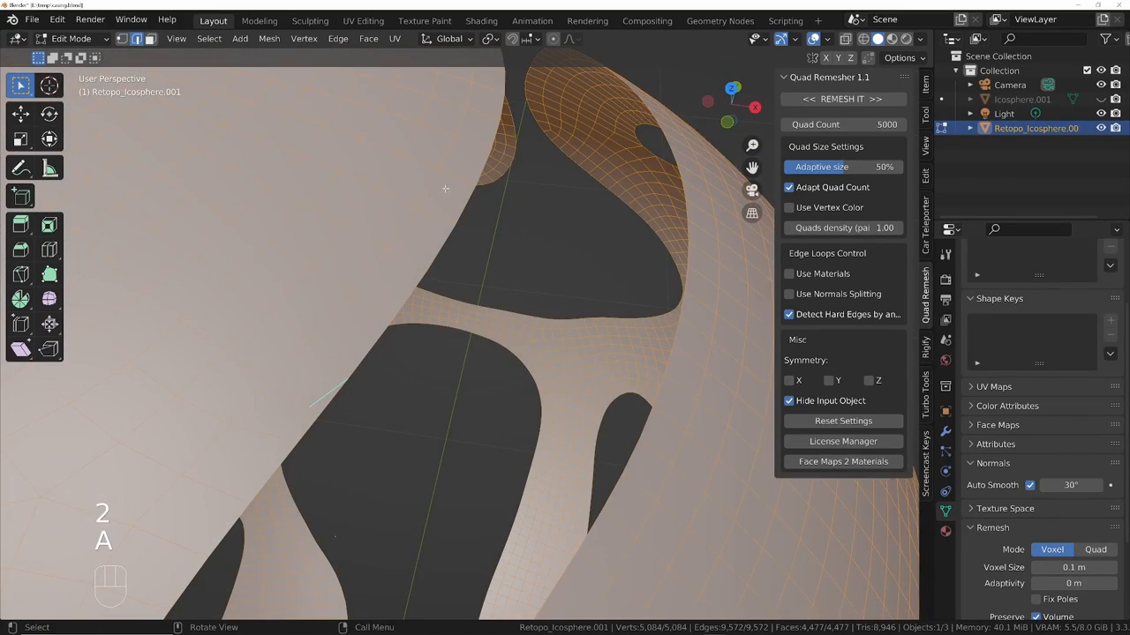
right_click(446, 189)
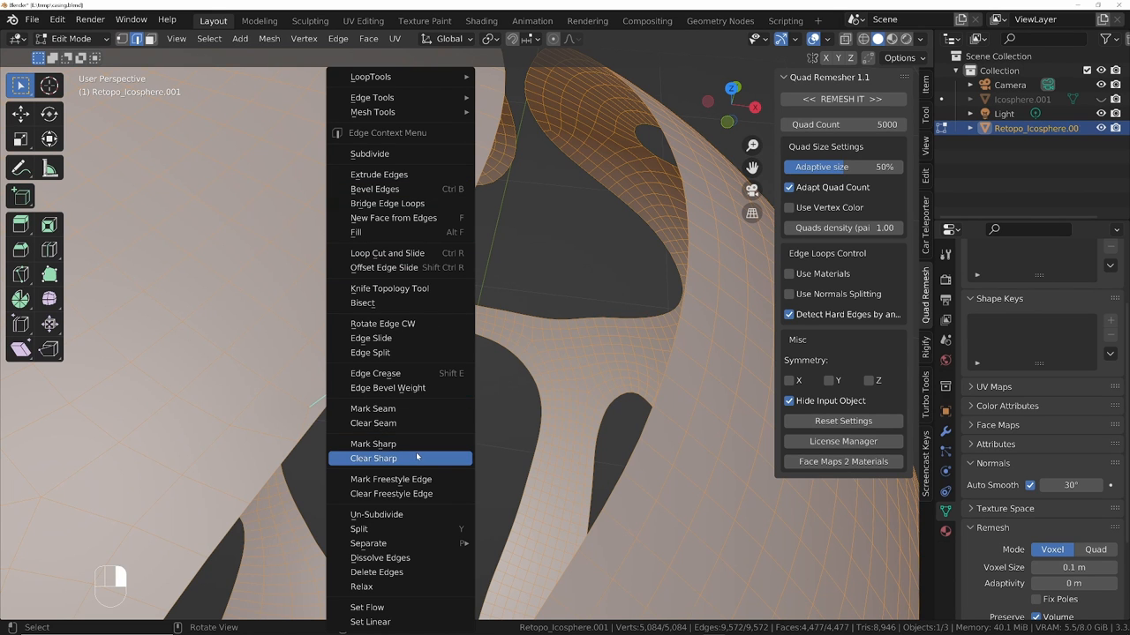
click(386, 458)
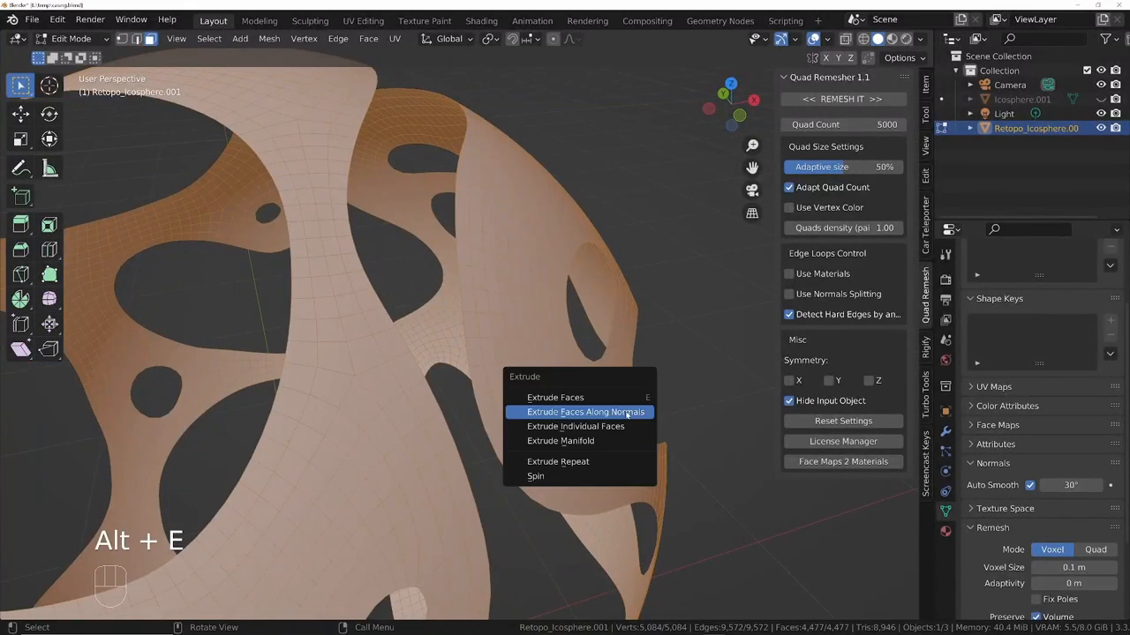
- Extrude the remeshed shell faces along normals for thickness, then select the linked flat rim faces
click(579, 412)
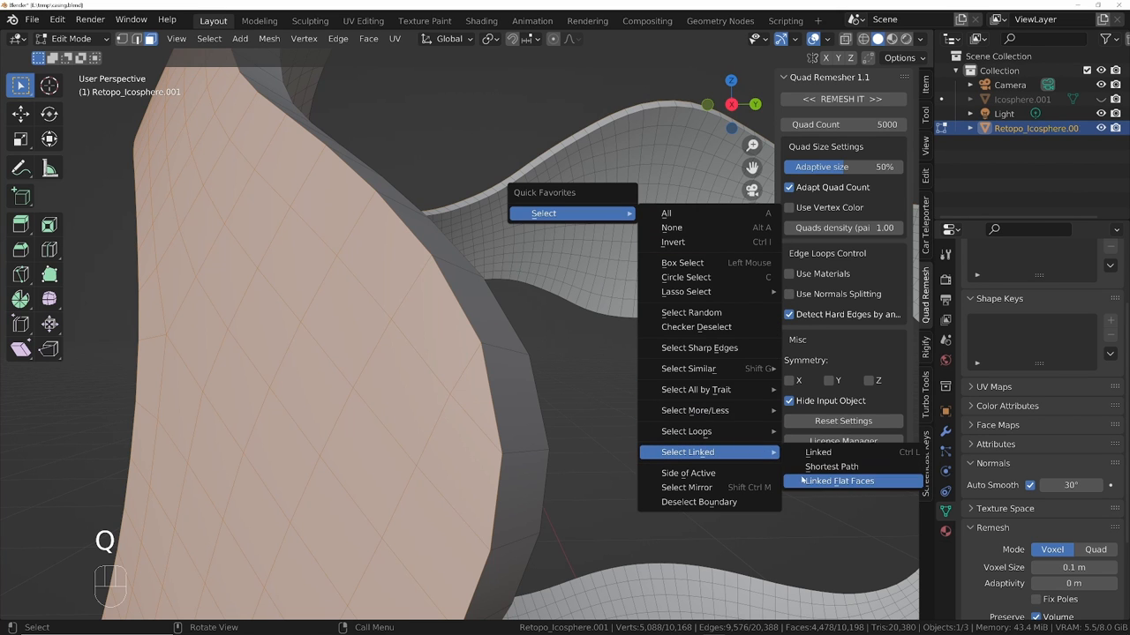
click(818, 481)
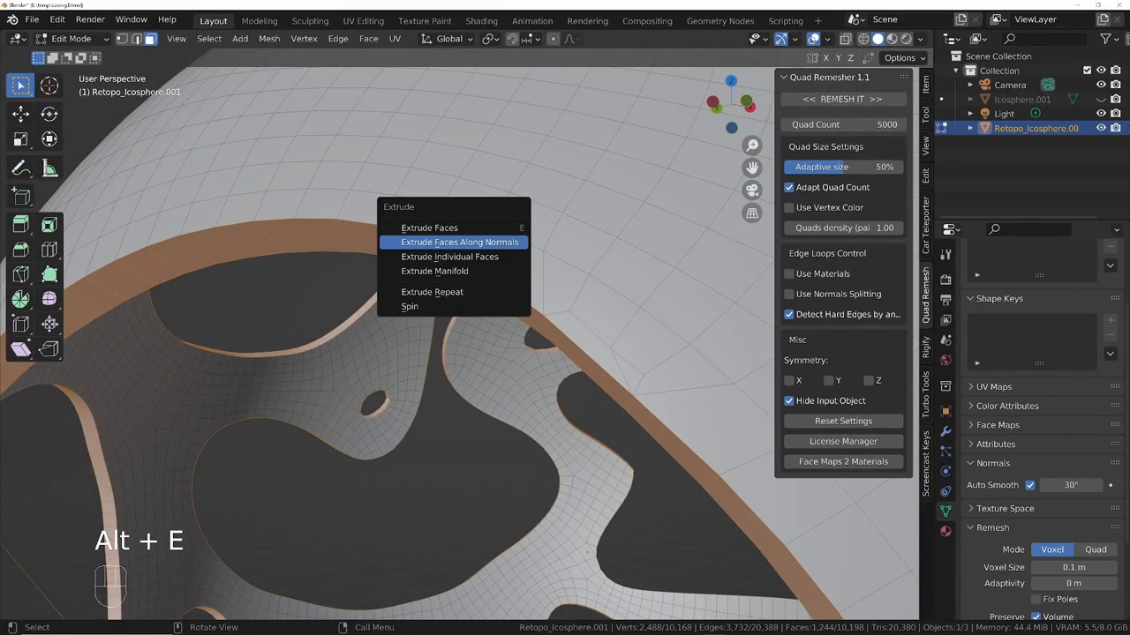
- Extrude the rim faces 0.013 m along normals, bevel their edges with 7 segments, exit to Object Mode
click(460, 241)
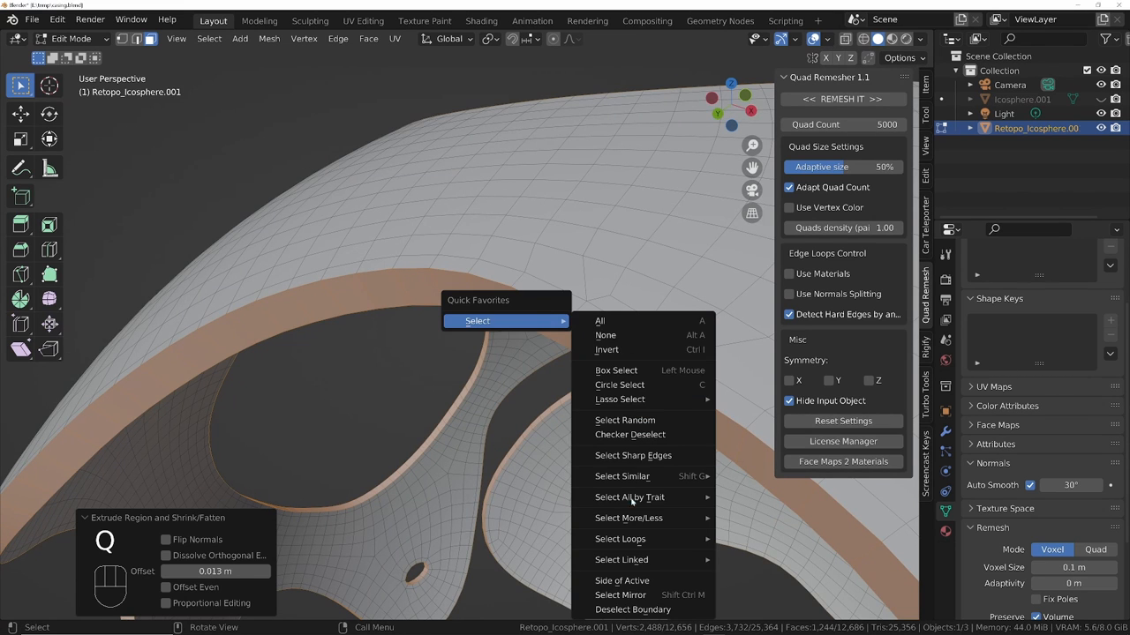
mouse_move(619, 539)
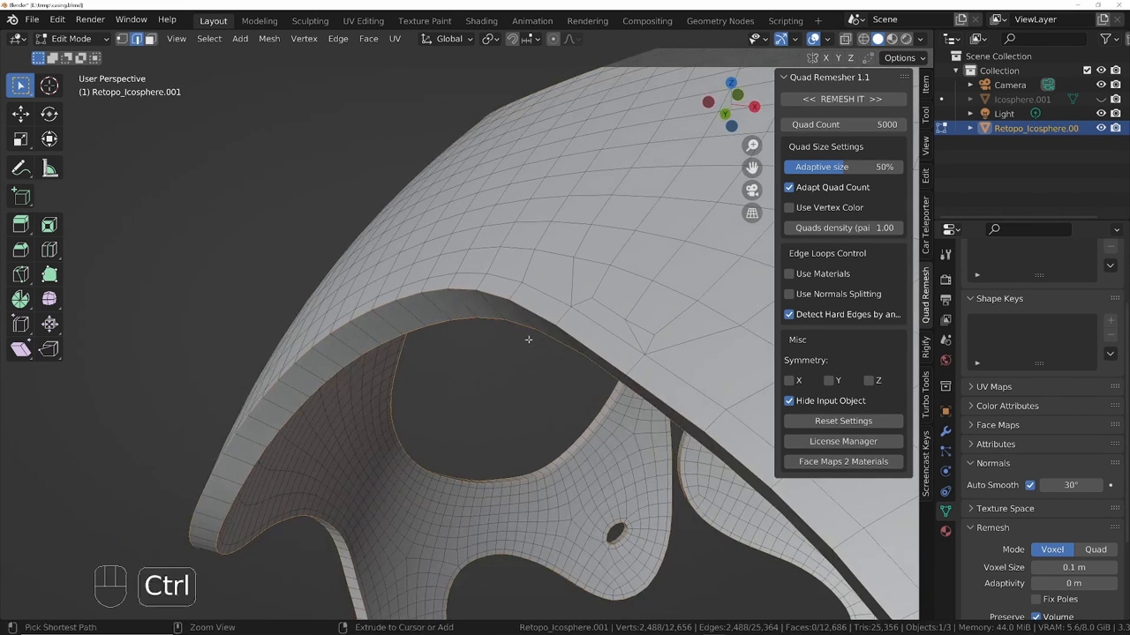
key(Ctrl+B)
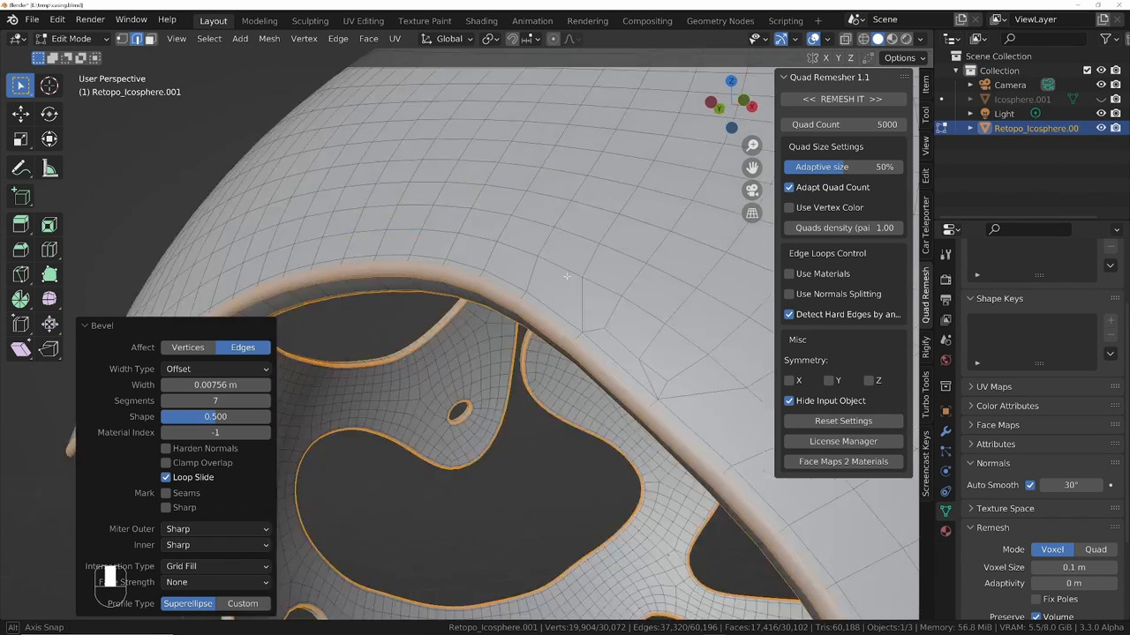
key(Tab)
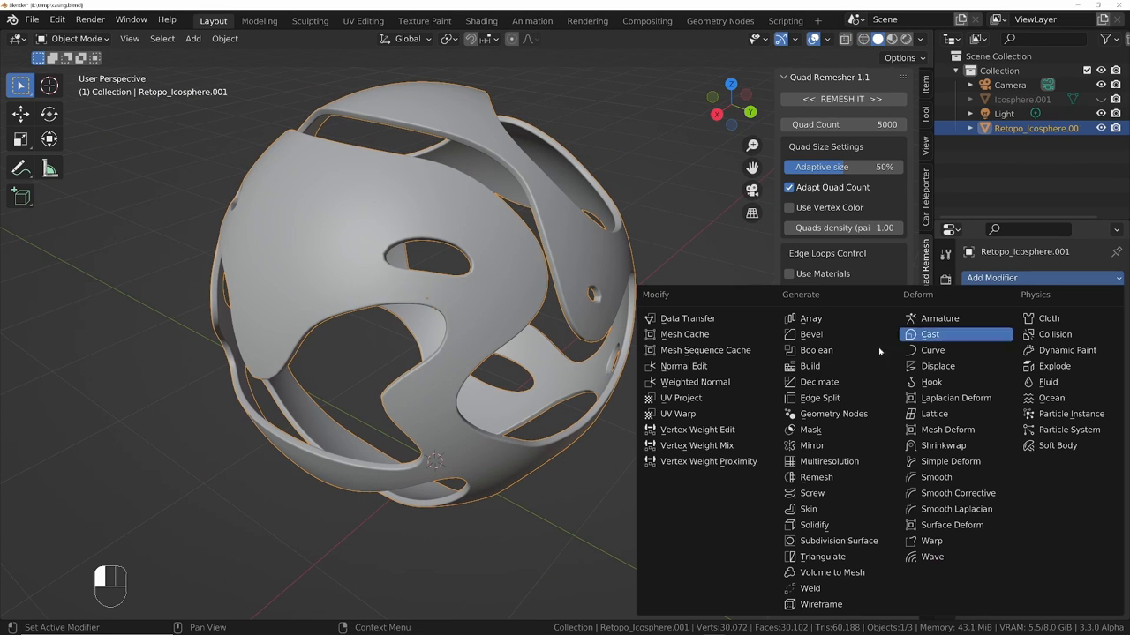
mouse_move(831, 461)
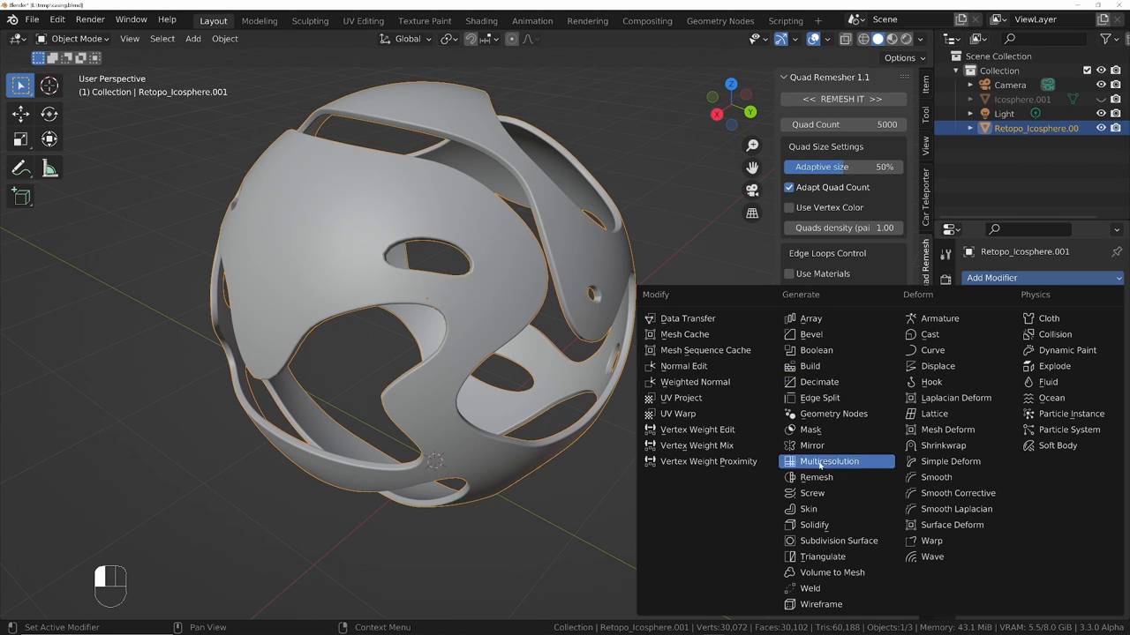
mouse_move(837, 540)
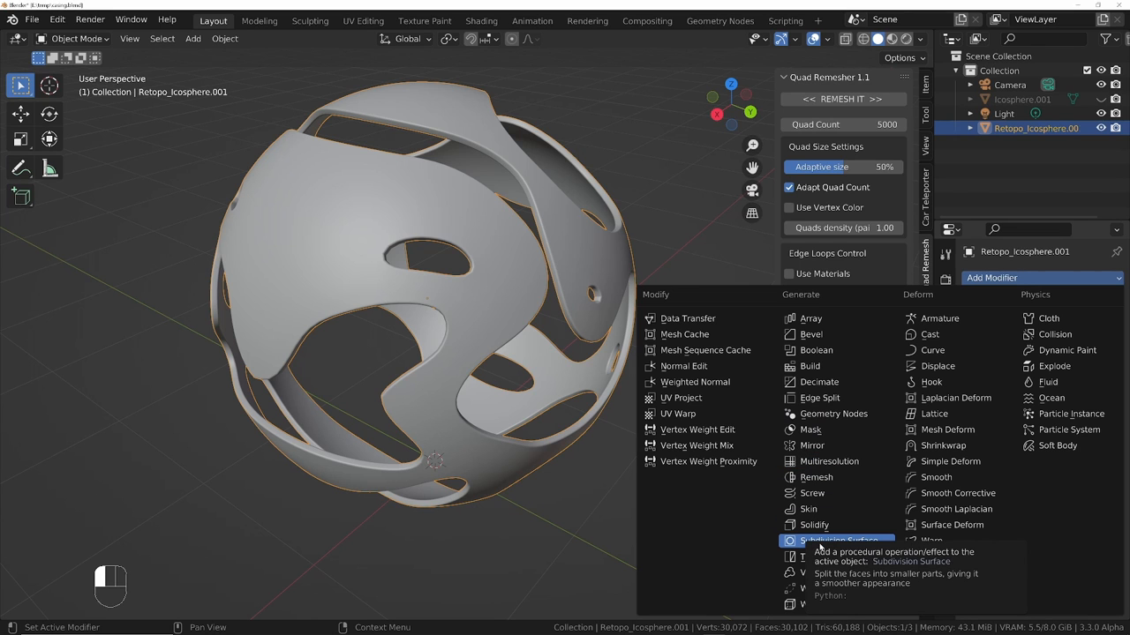
- Add a Subdivision Surface modifier to Retopo_Icosphere.001, bringing it to 481,568 faces
click(834, 540)
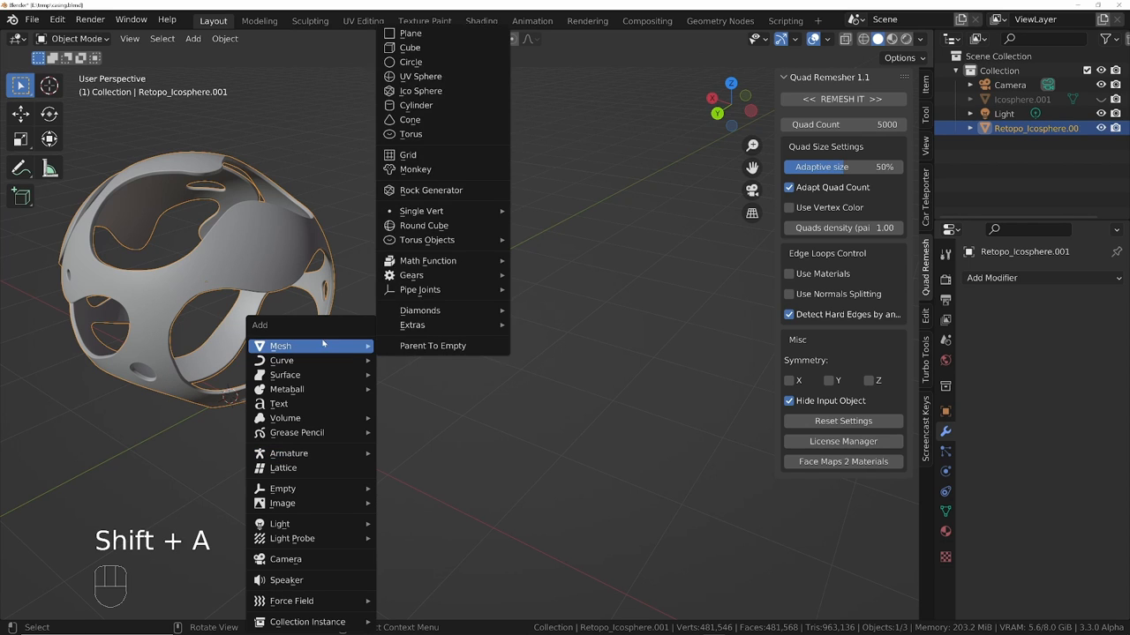
mouse_move(432, 346)
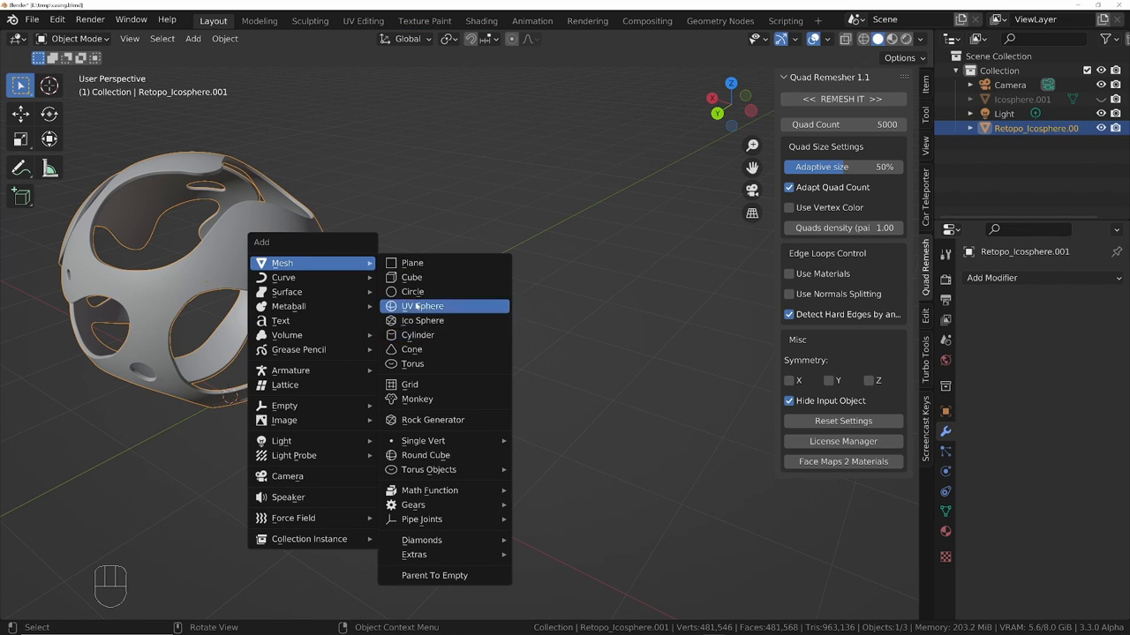
mouse_move(411, 278)
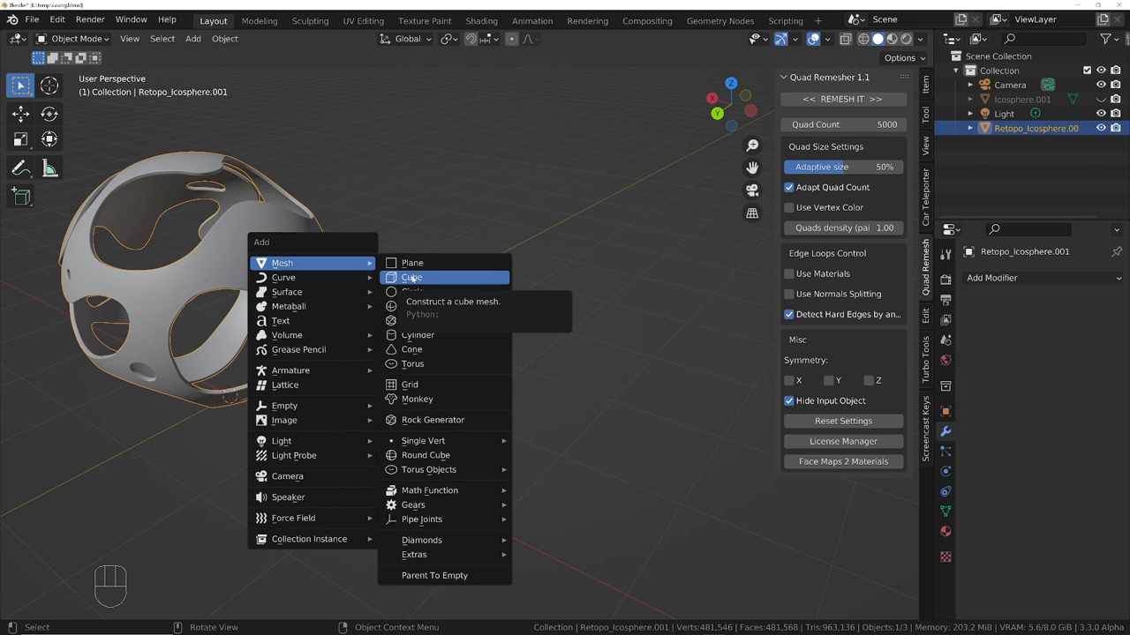
- Add a cube, subdivide it three levels into a sphere, and place it beside the shell
click(409, 277)
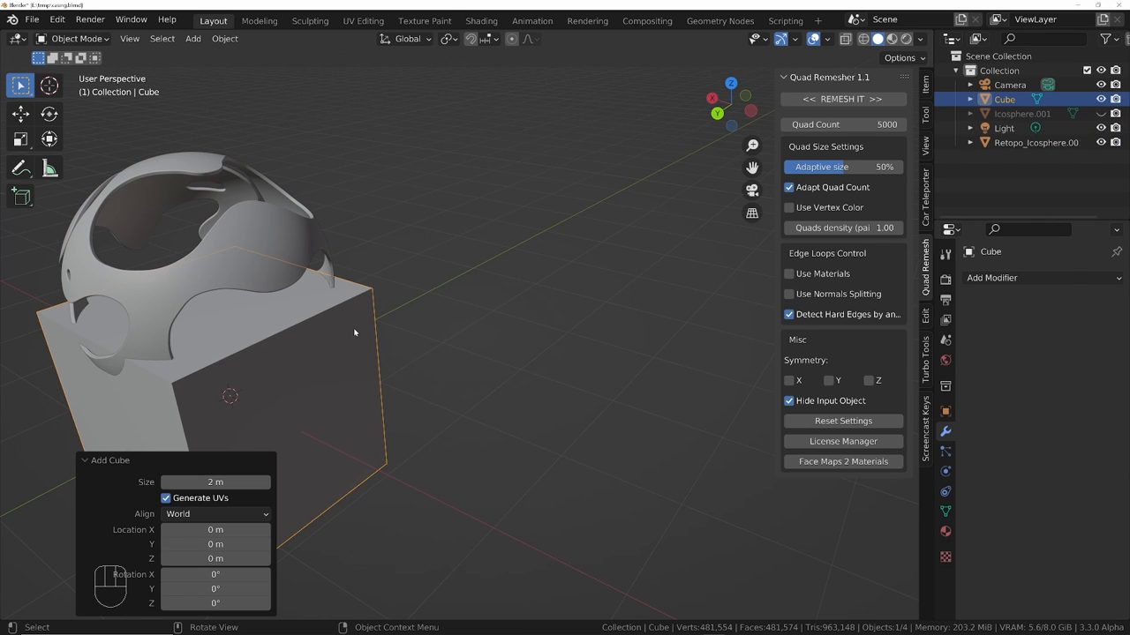
key(ctrl+3)
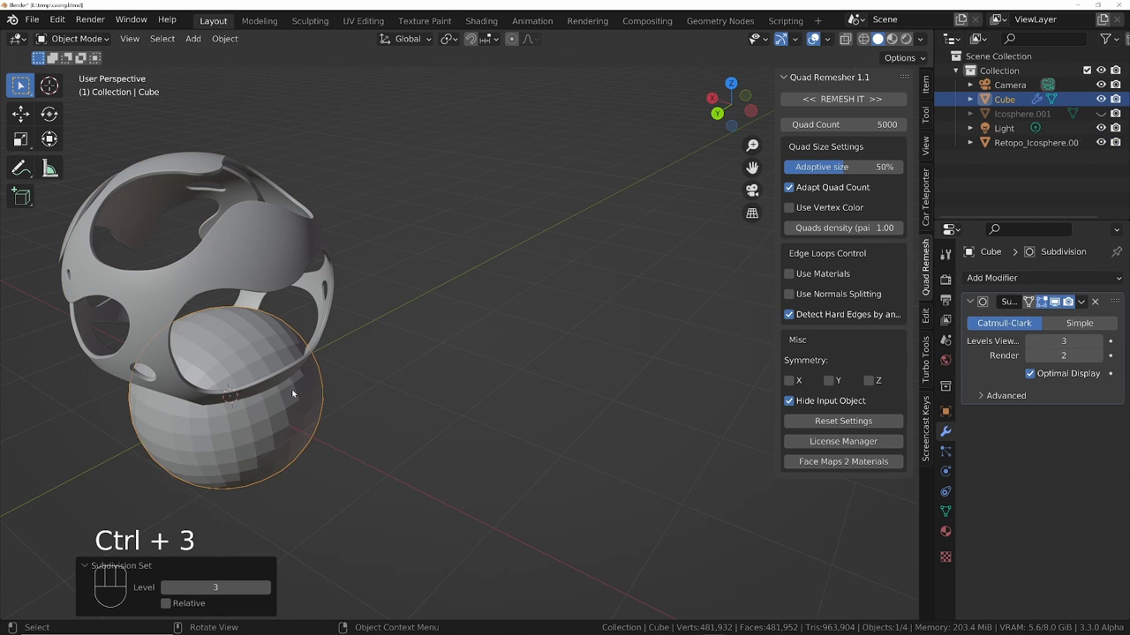
drag(229, 397, 512, 282)
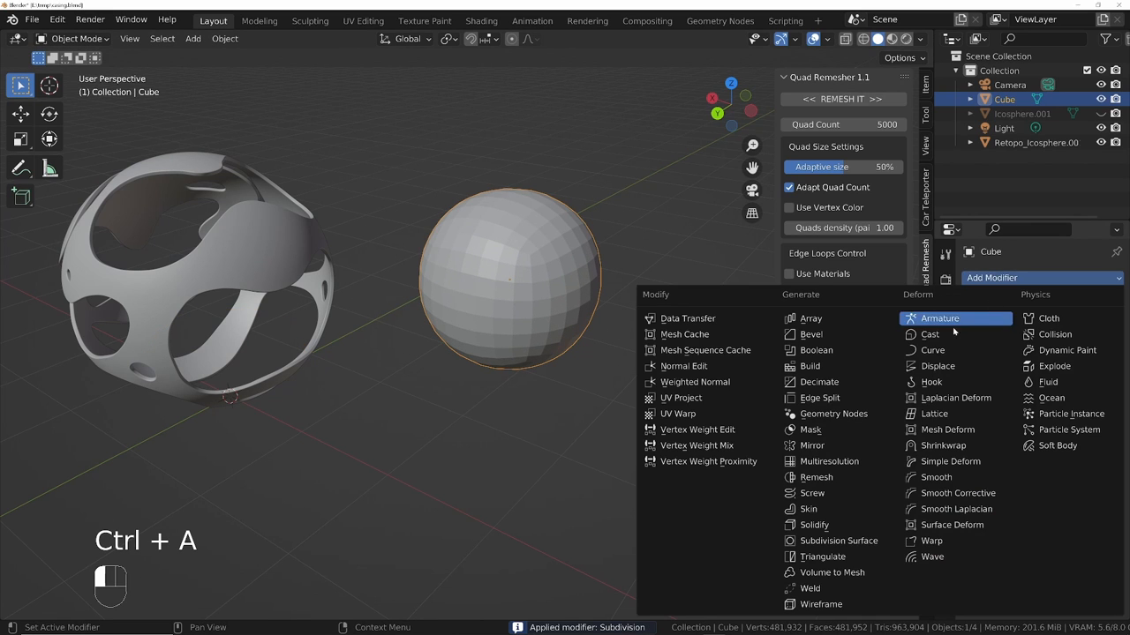
click(924, 335)
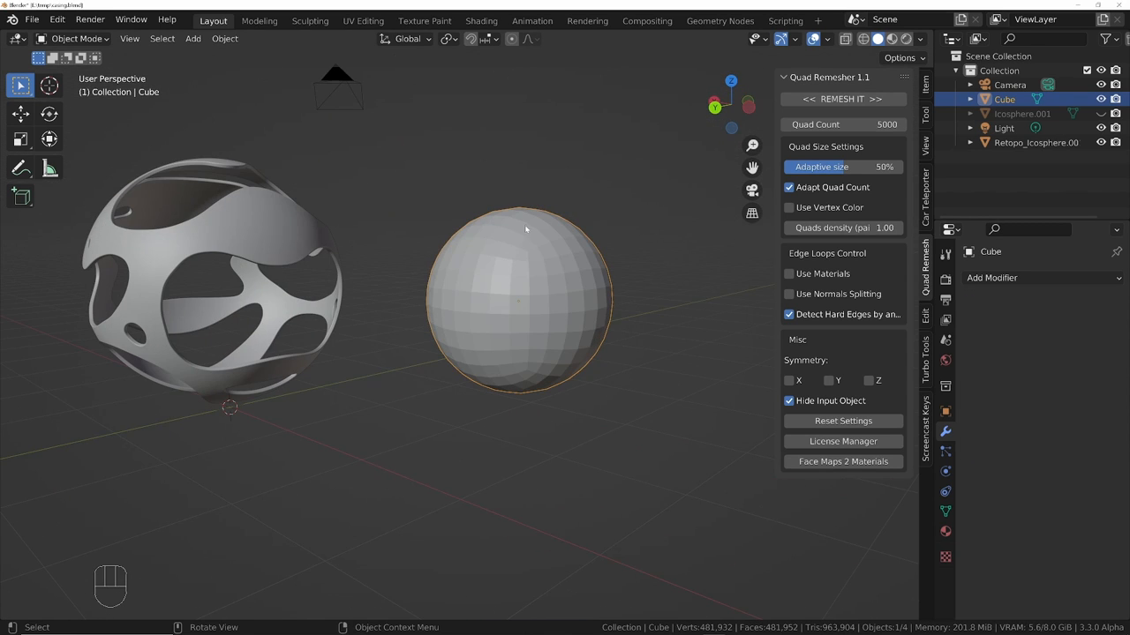
key(Tab)
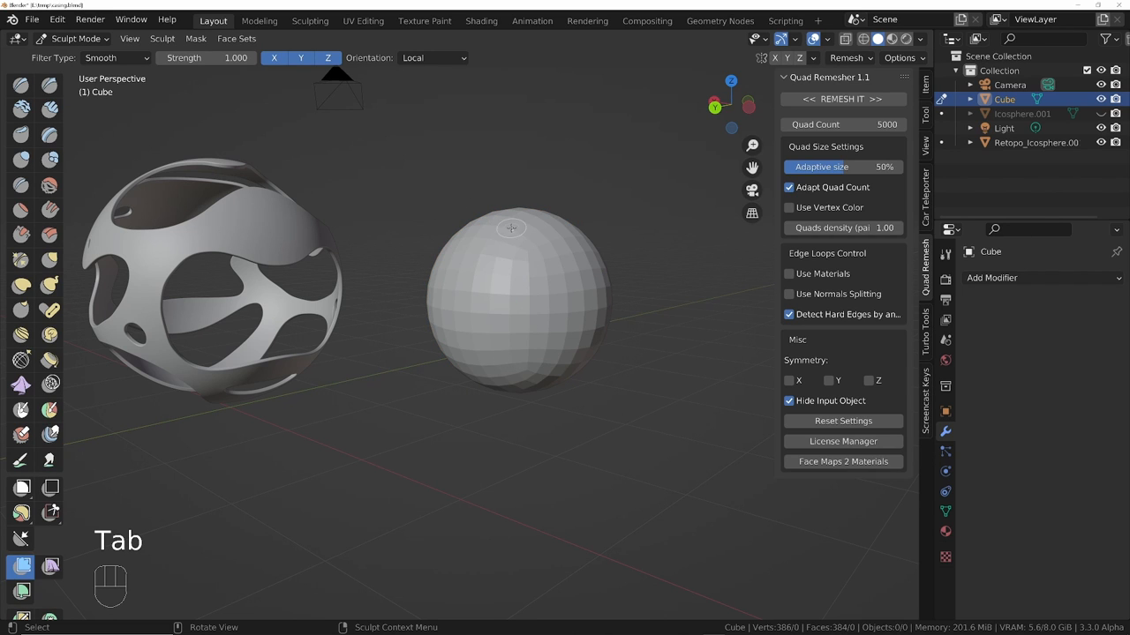
- Apply two subdivision levels to the sphere (6,144 faces) and generate random coloured face sets
key(Tab)
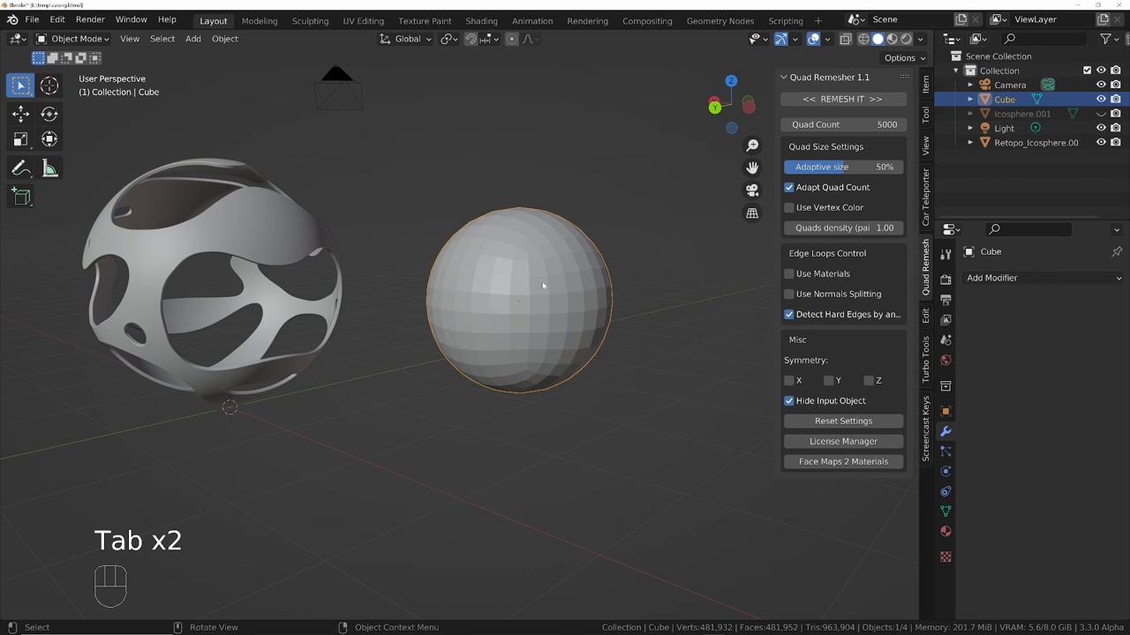
key(ctrl+2)
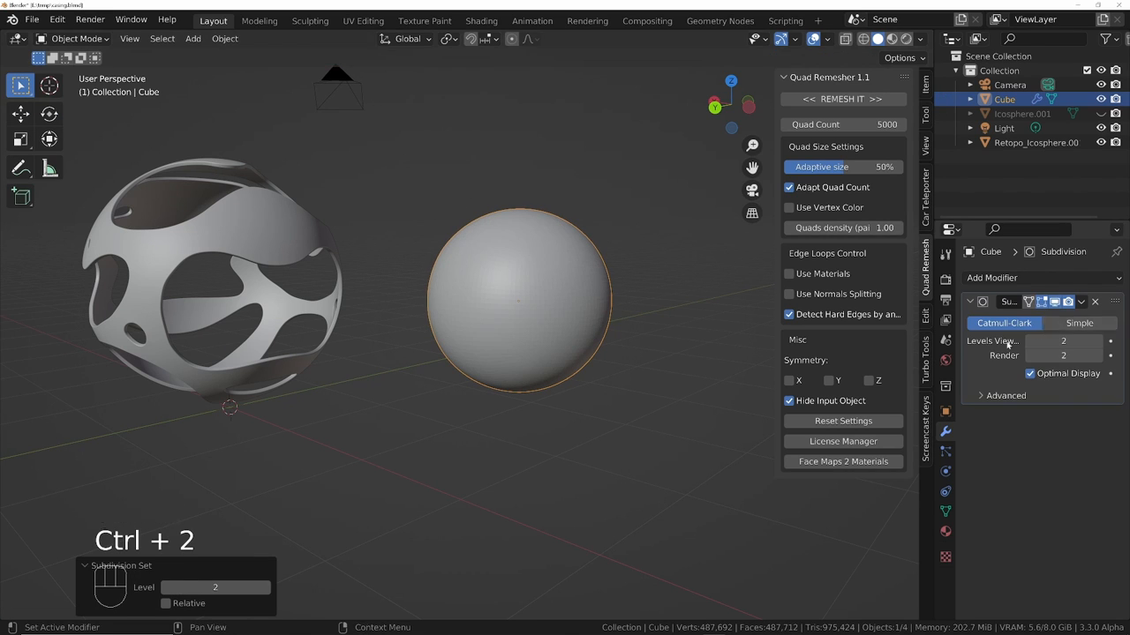
key(Tab)
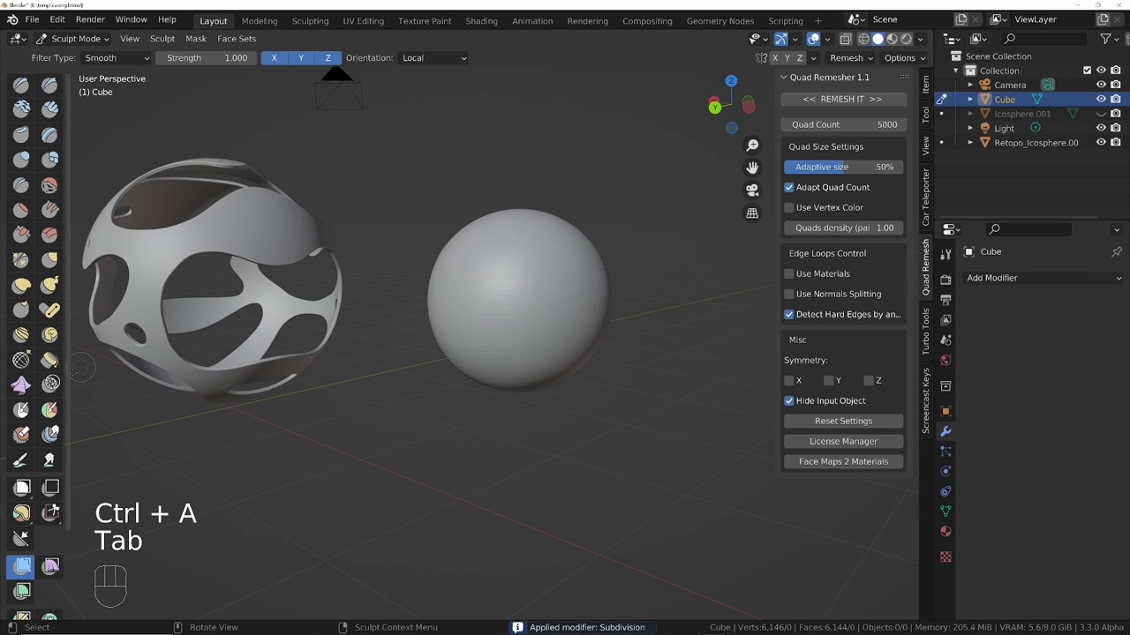
click(49, 407)
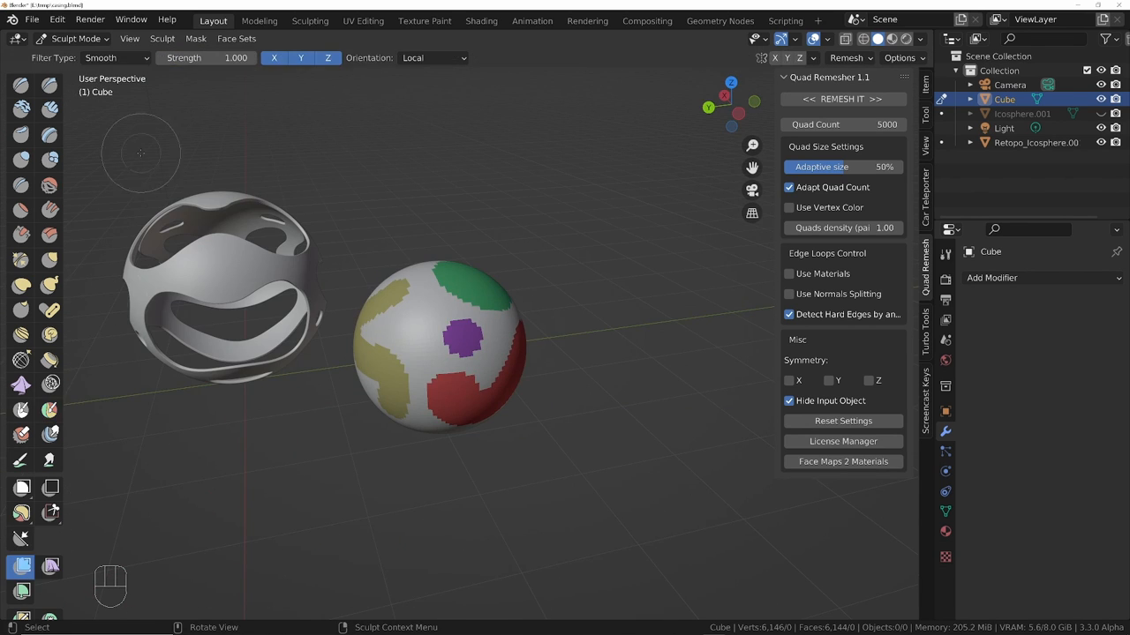
- Switch the mesh filter to Relax Face Sets to round the patch borders, undoing extra strokes
click(115, 59)
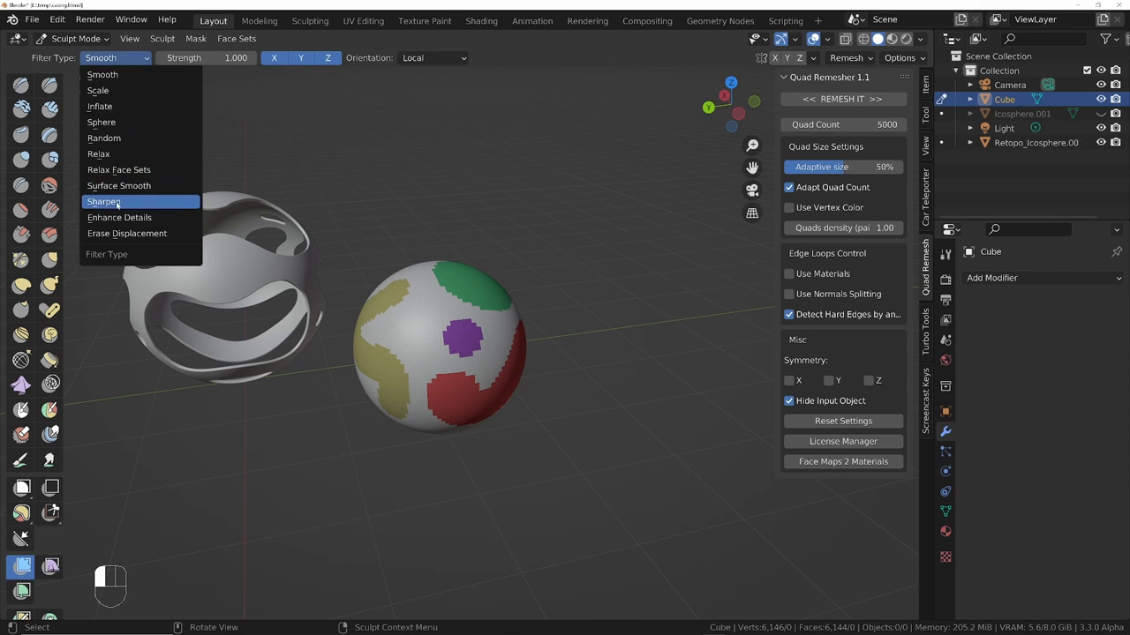
click(119, 169)
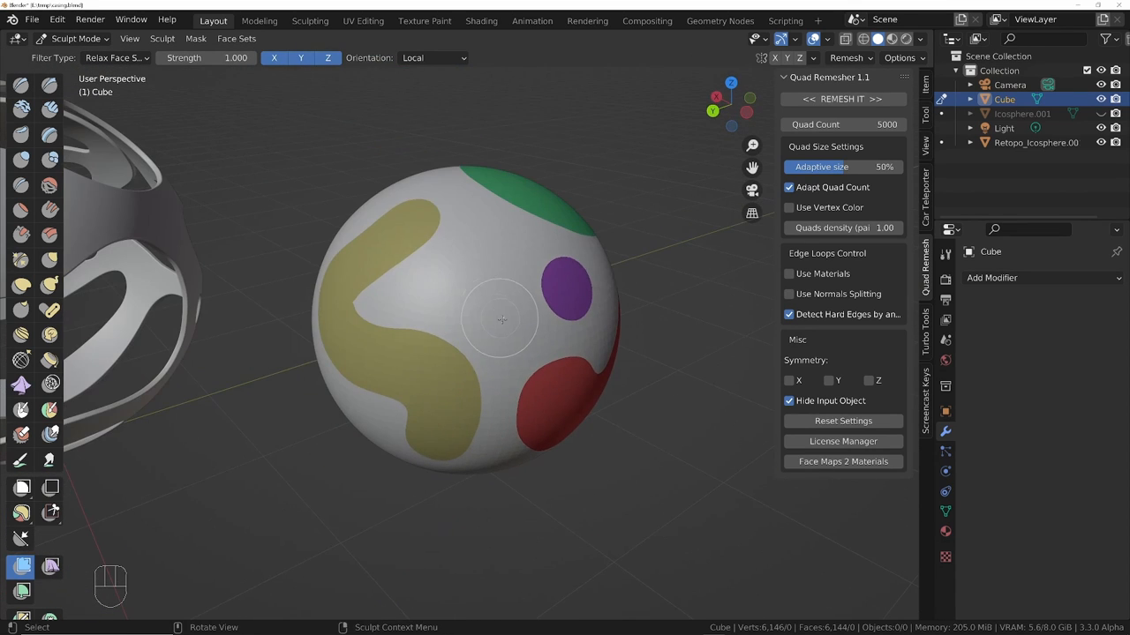
mouse_move(476, 258)
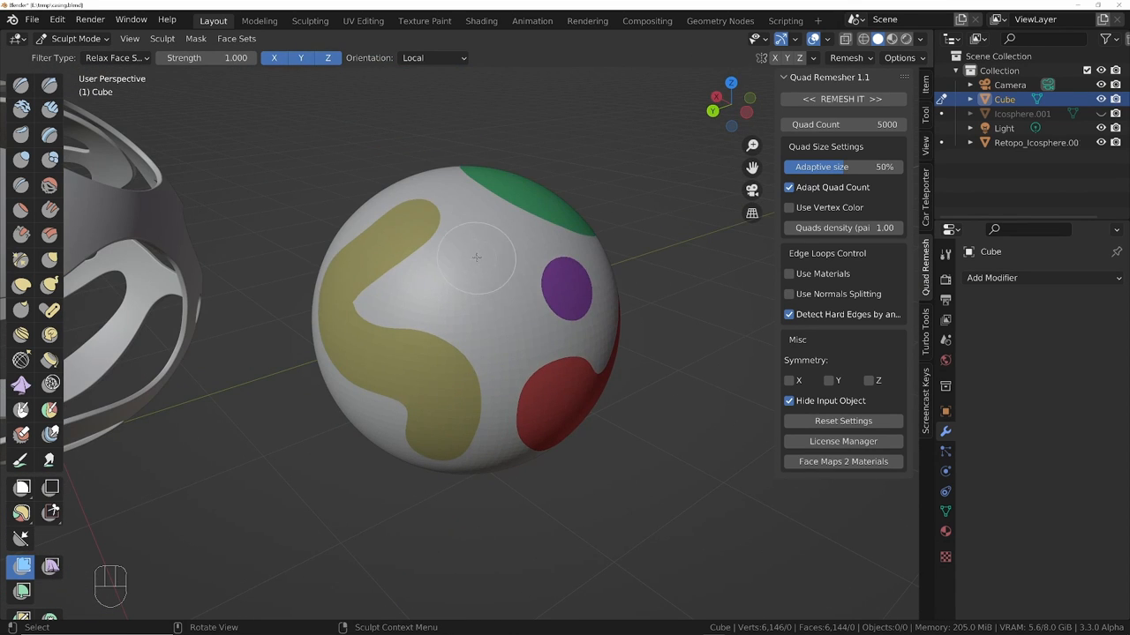
key(Ctrl+Z)
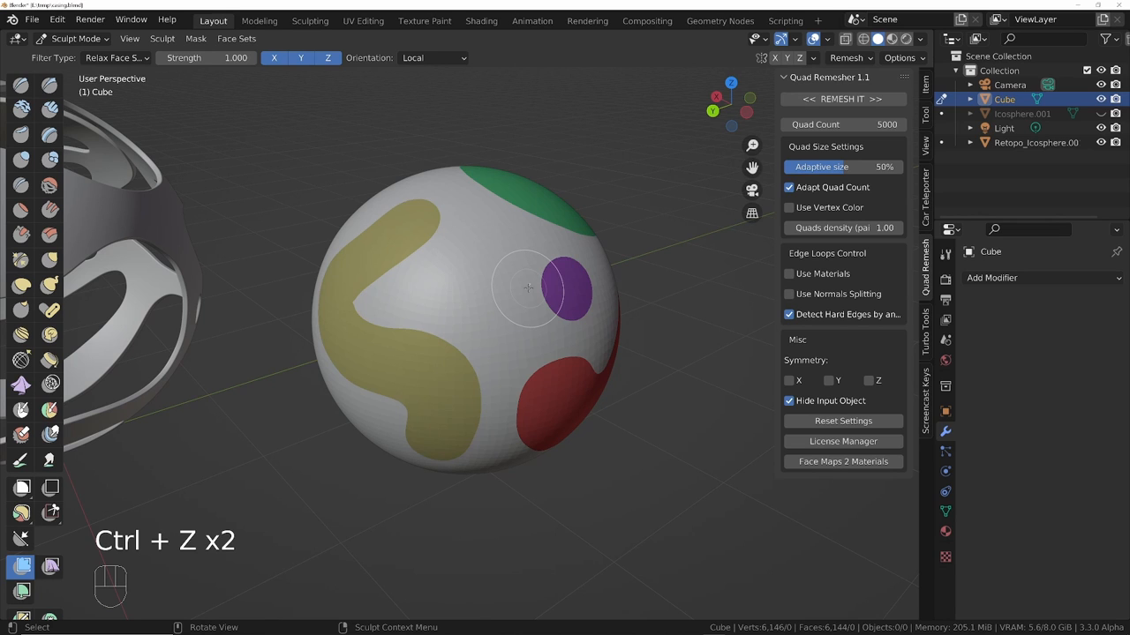
key(shift+h)
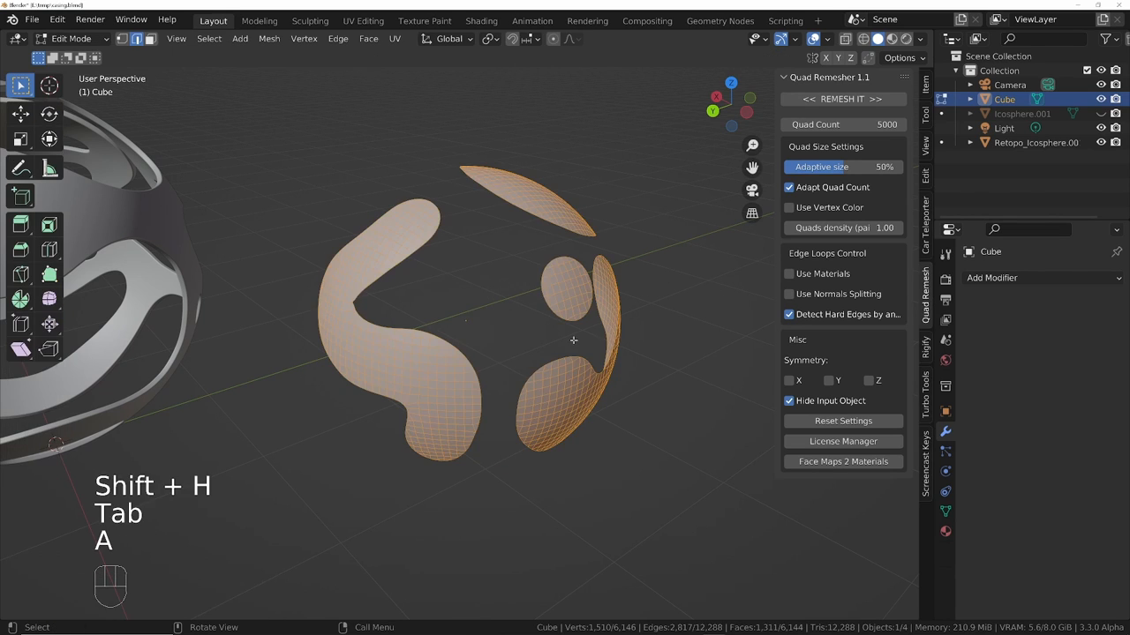
- Delete the isolated face set patch faces and unhide the rest of the sphere
key(X)
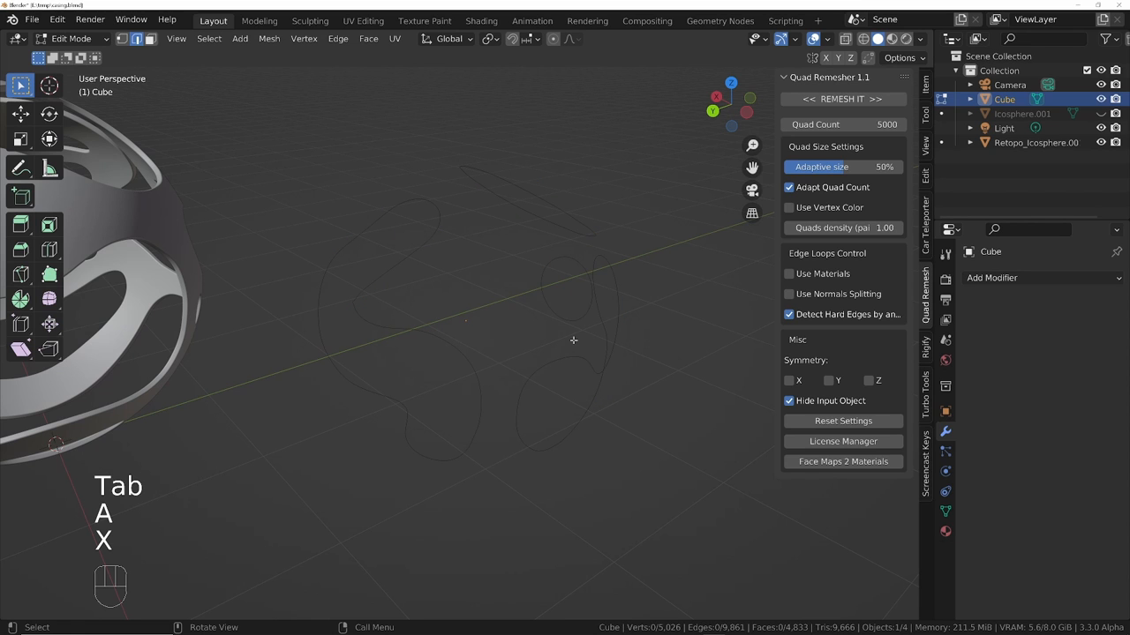
key(Alt+H)
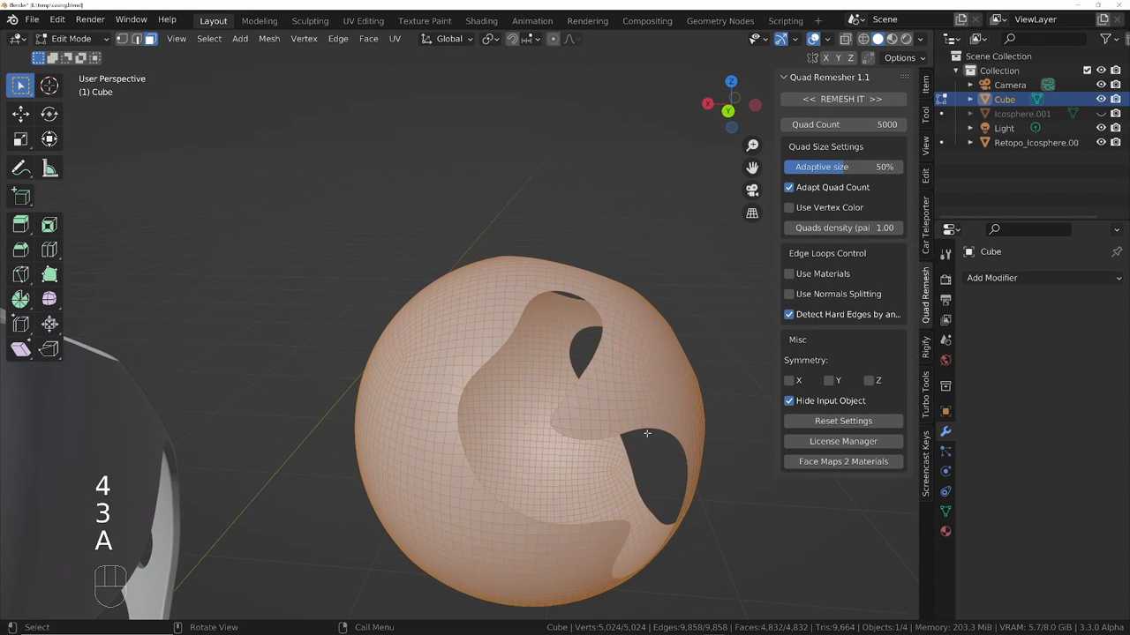
- Extrude the holed sphere for thickness, select the hole rim loops, and bevel them with 7 segments
key(Alt+E)
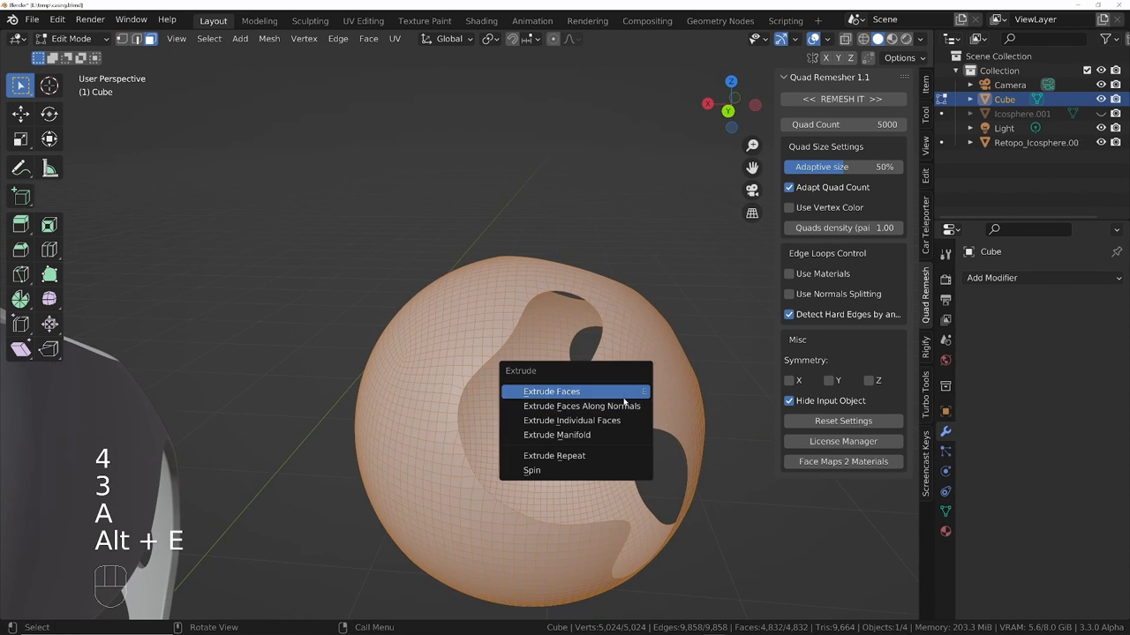
click(581, 406)
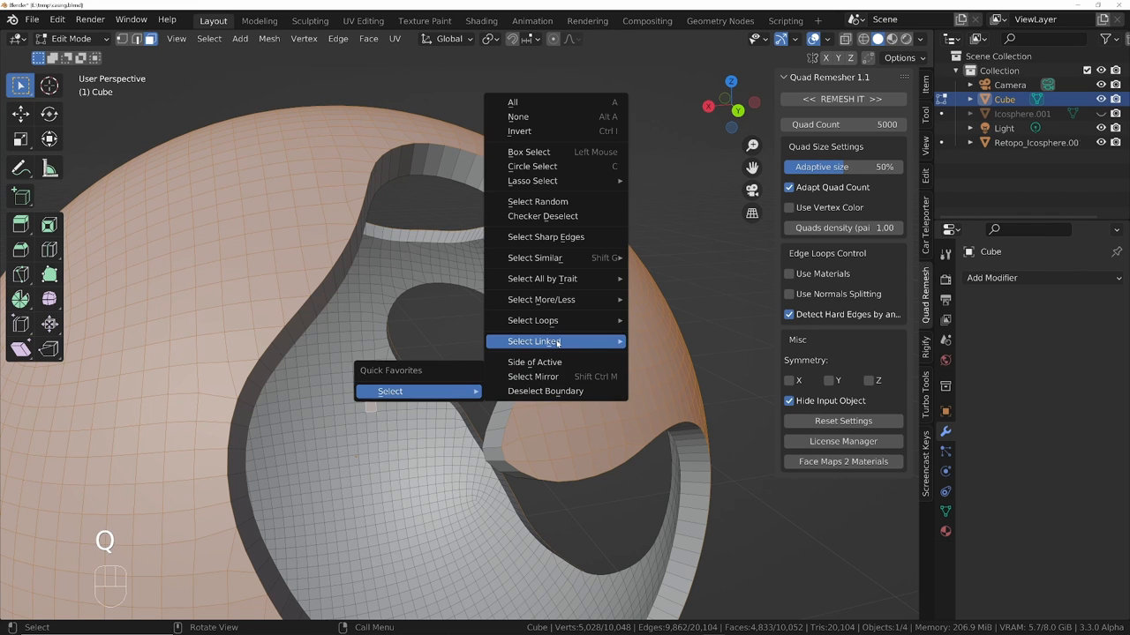
click(533, 340)
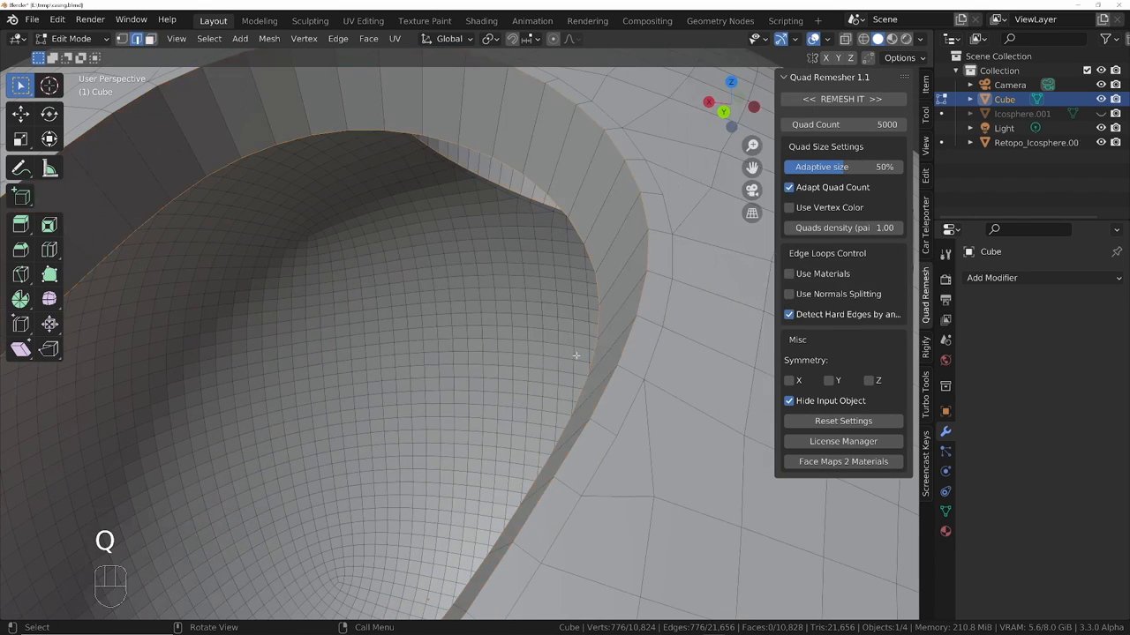
key(Ctrl+B)
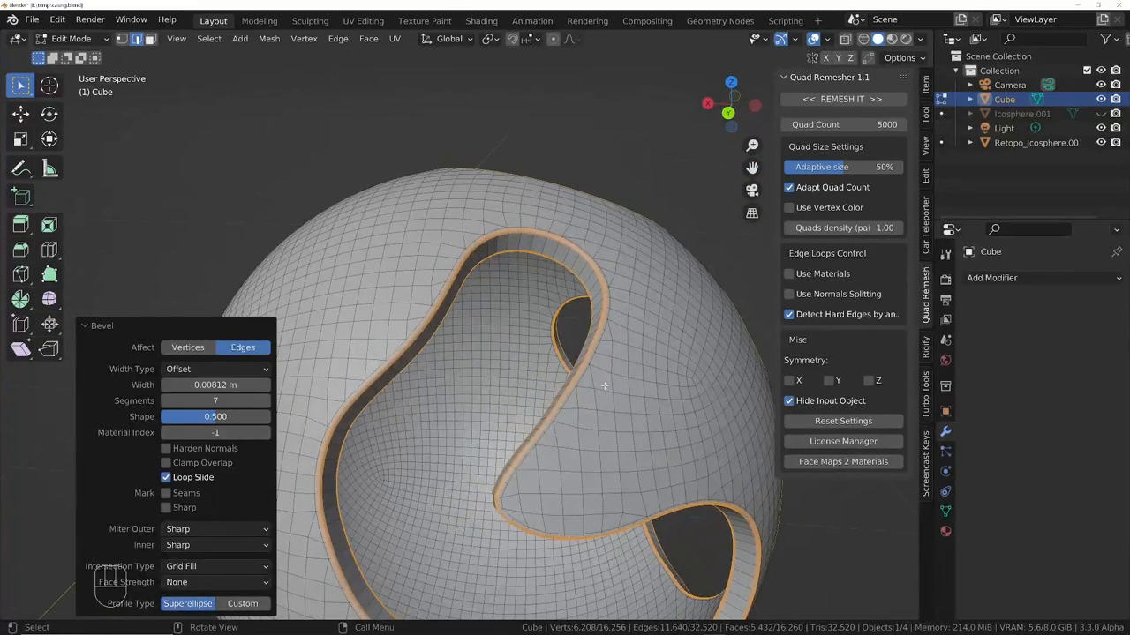
- Return the holed sphere to Object Mode and apply Shade Smooth
key(Tab)
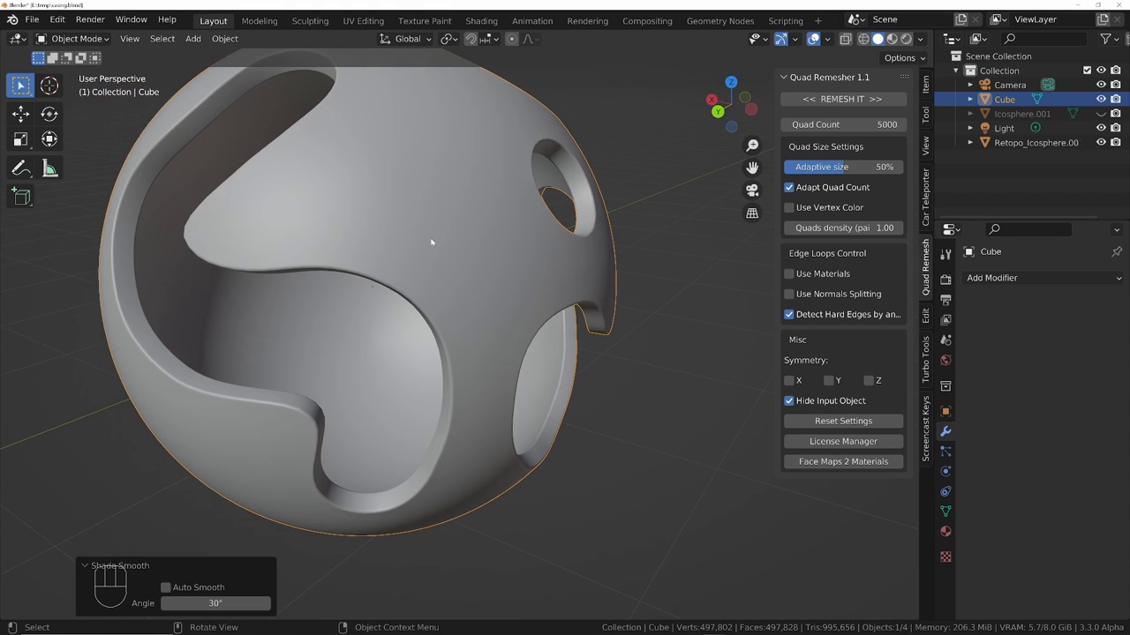
mouse_move(371, 276)
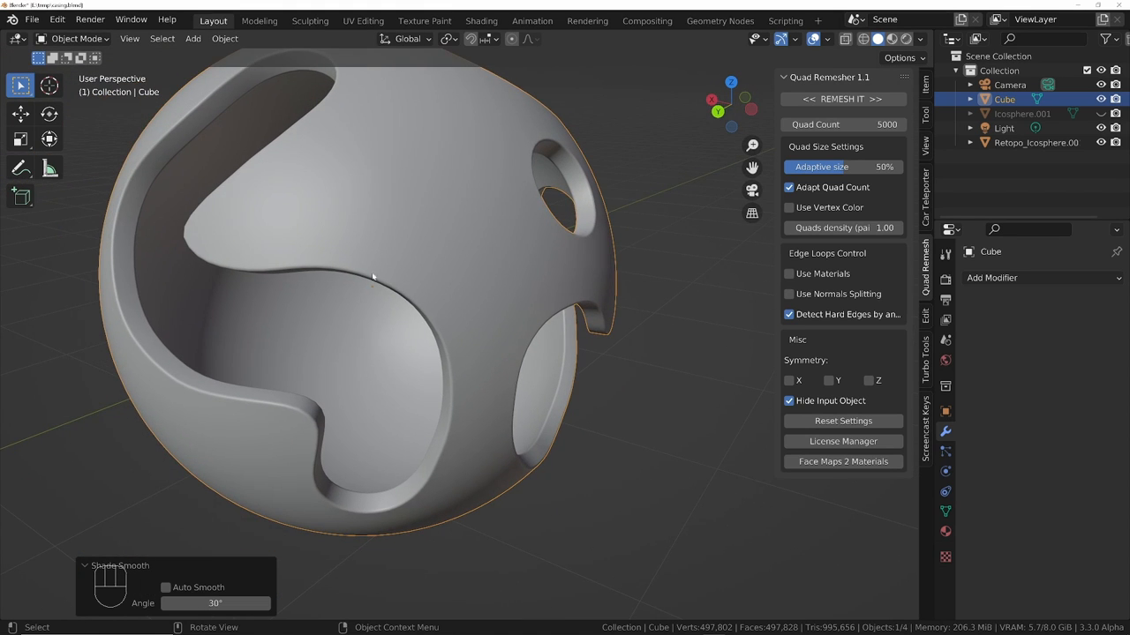
- Add a Subdivision Surface modifier with Ctrl+1 and raise its level to 2
key(ctrl+1)
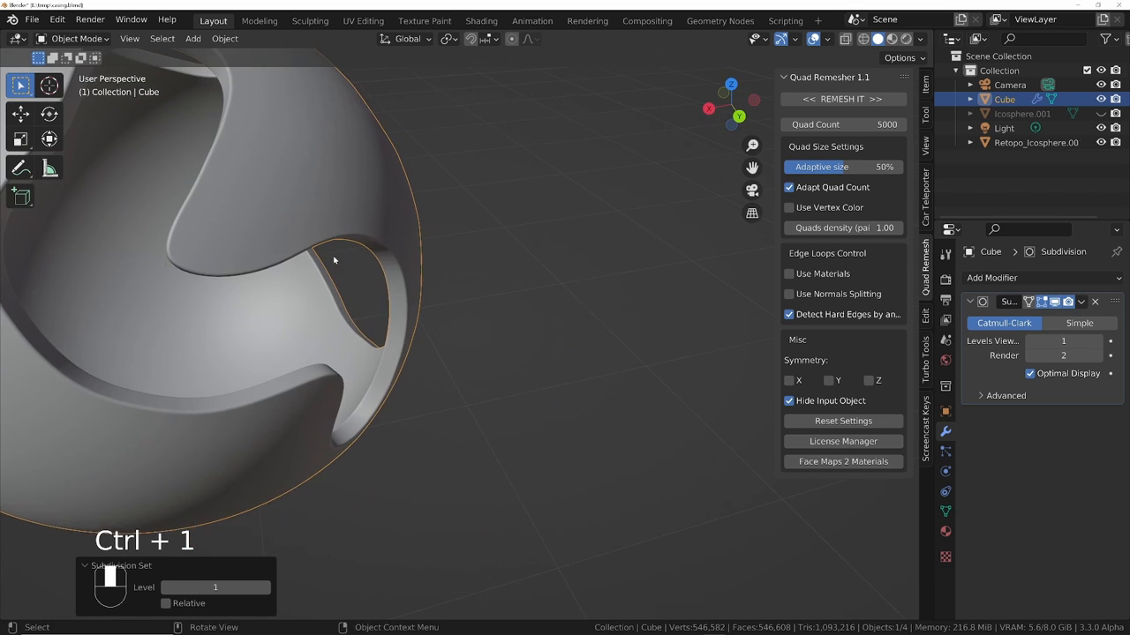
drag(334, 261, 209, 206)
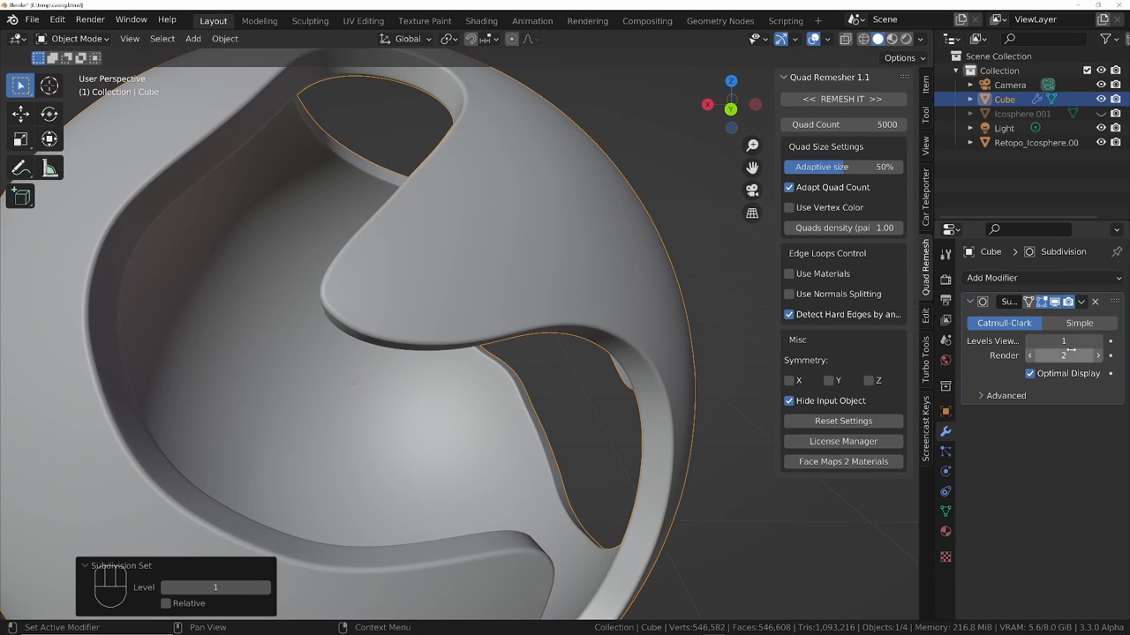
click(1063, 341)
text(2)
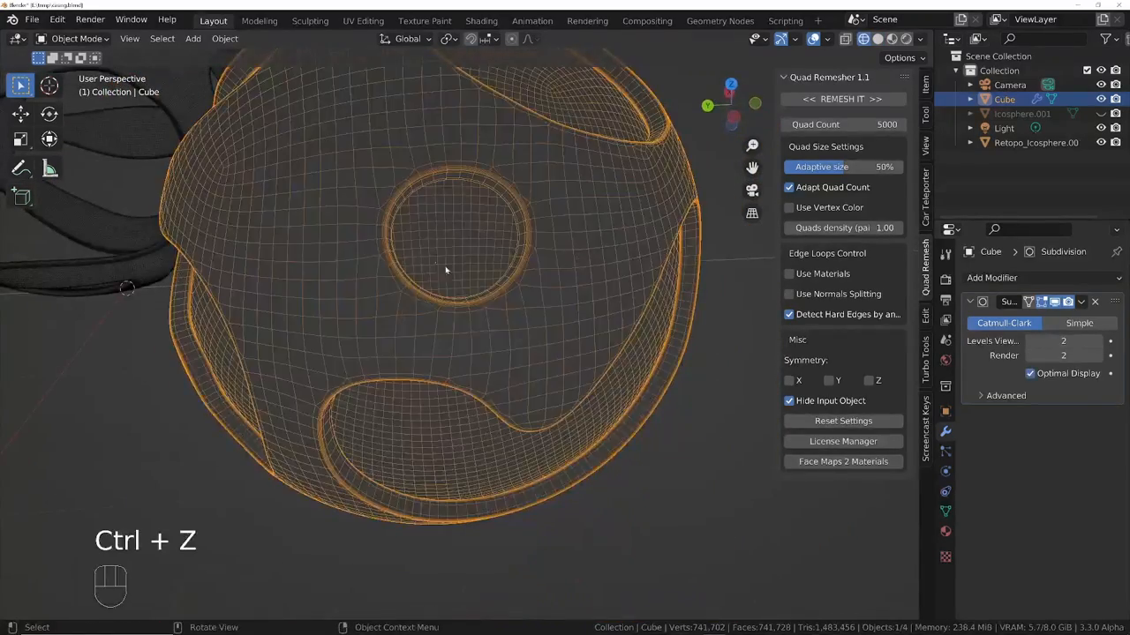
- Undo back to the holed sphere, then Quad Remesh it into a 4,650-face Retopo_Cube
key(Ctrl+Z)
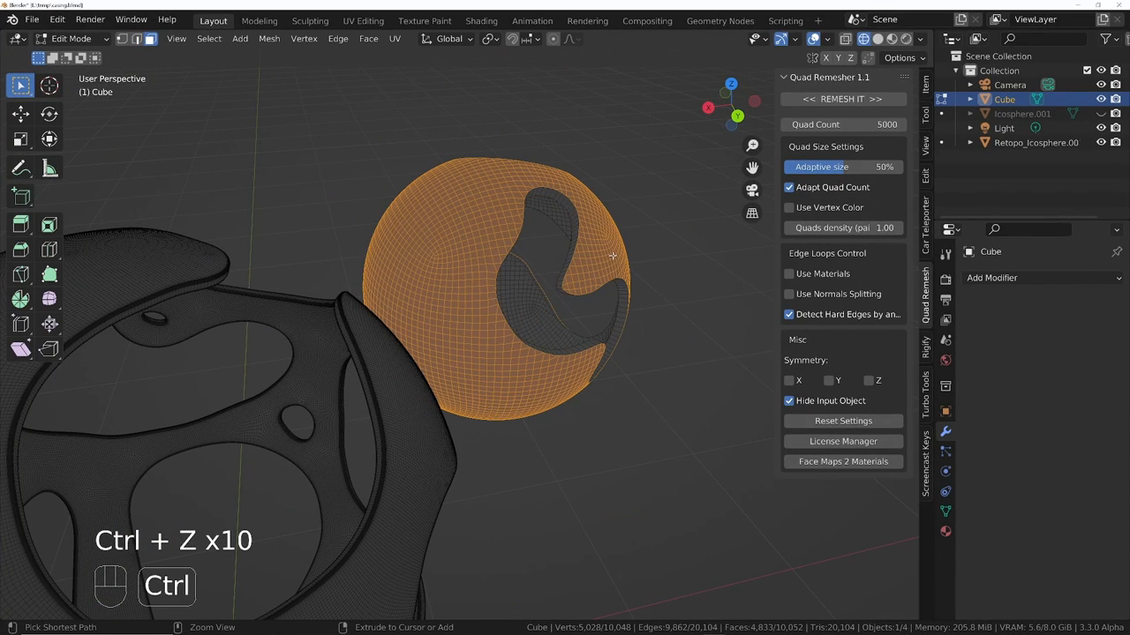
key(Ctrl+Z)
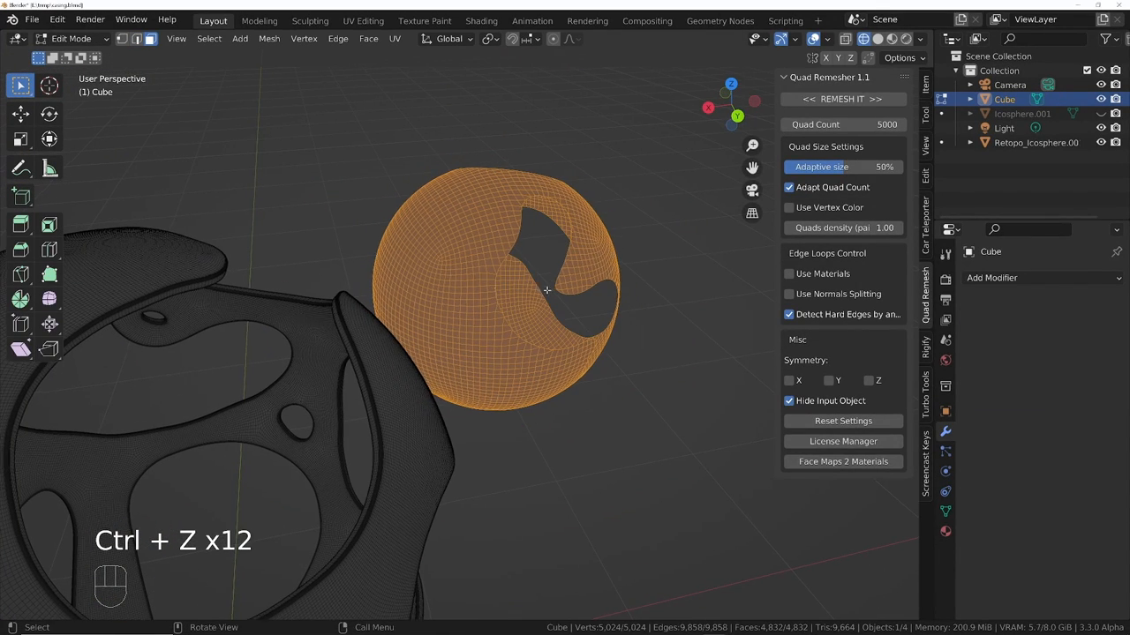
key(Tab)
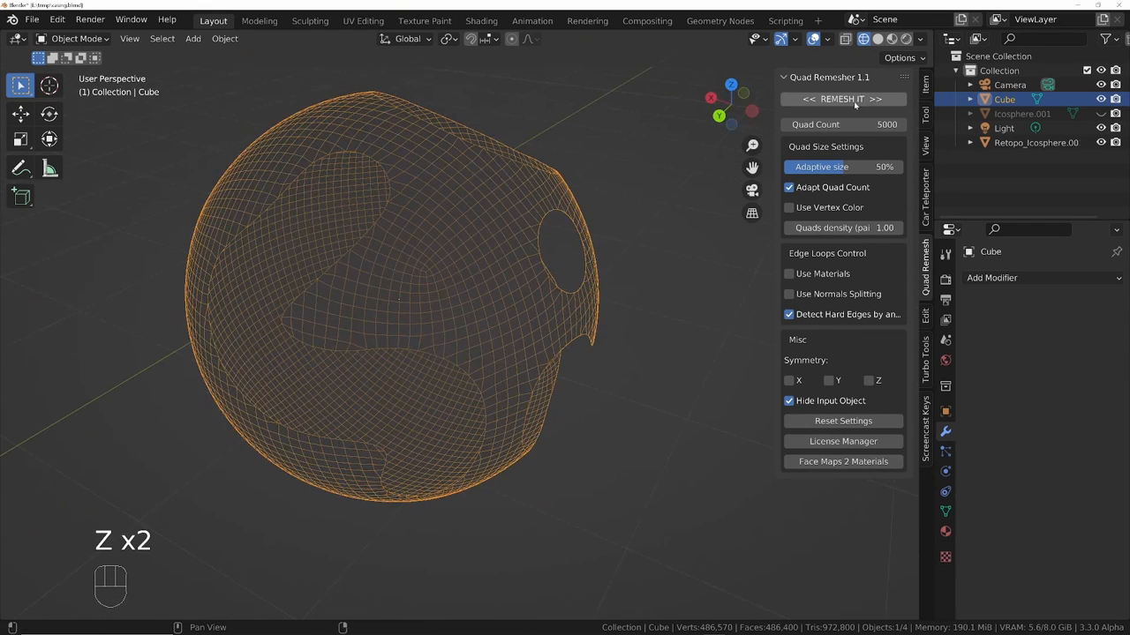
click(841, 99)
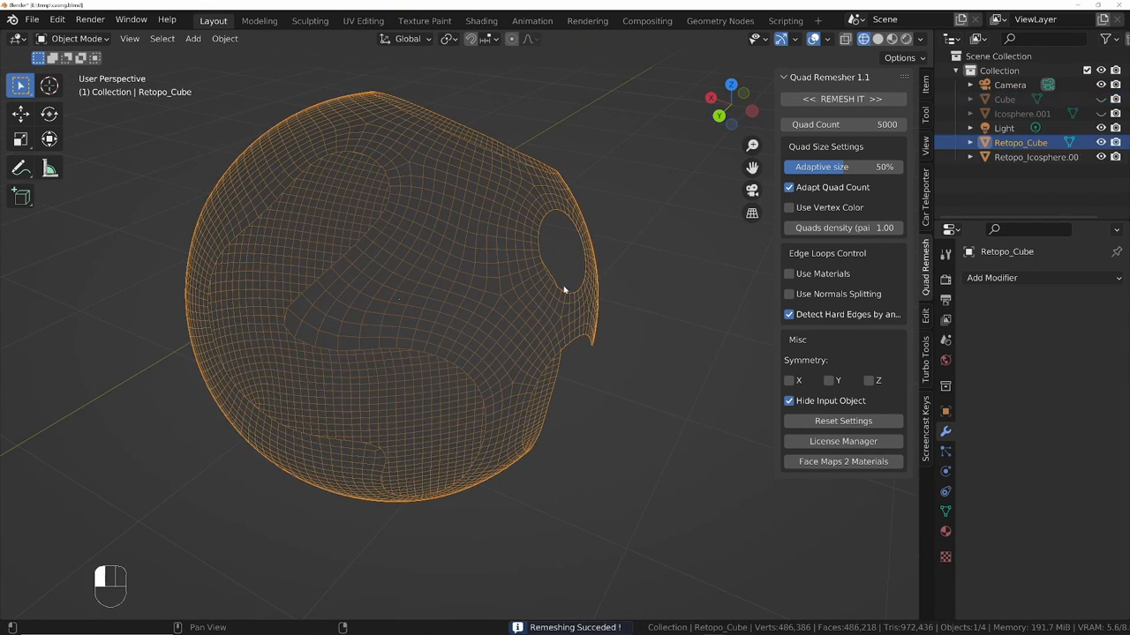
drag(565, 291, 344, 279)
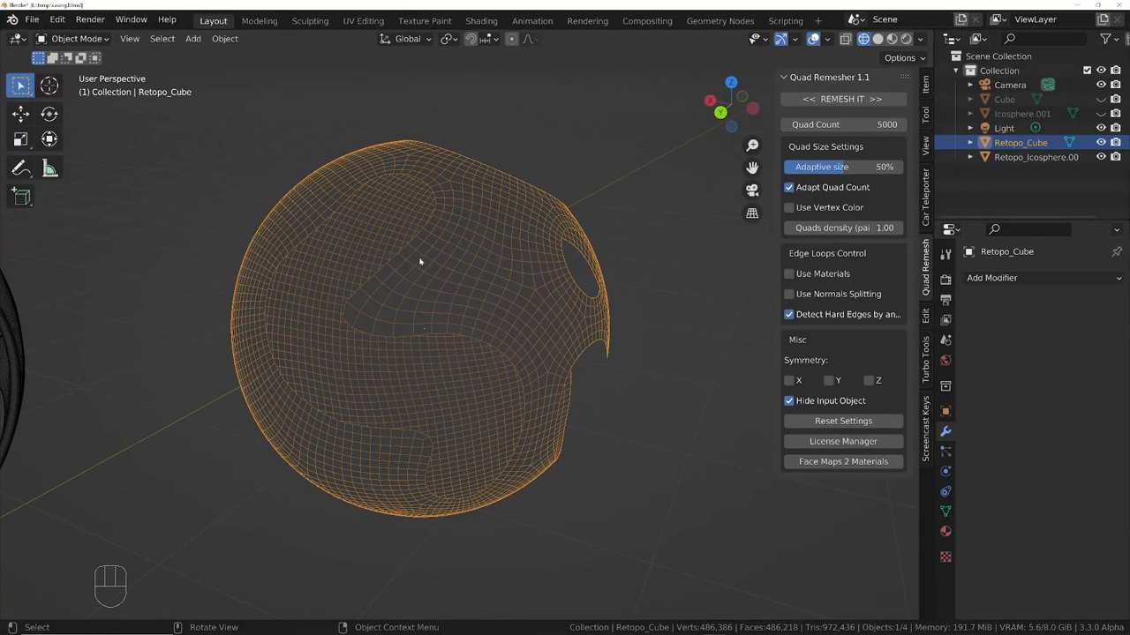
key(Tab)
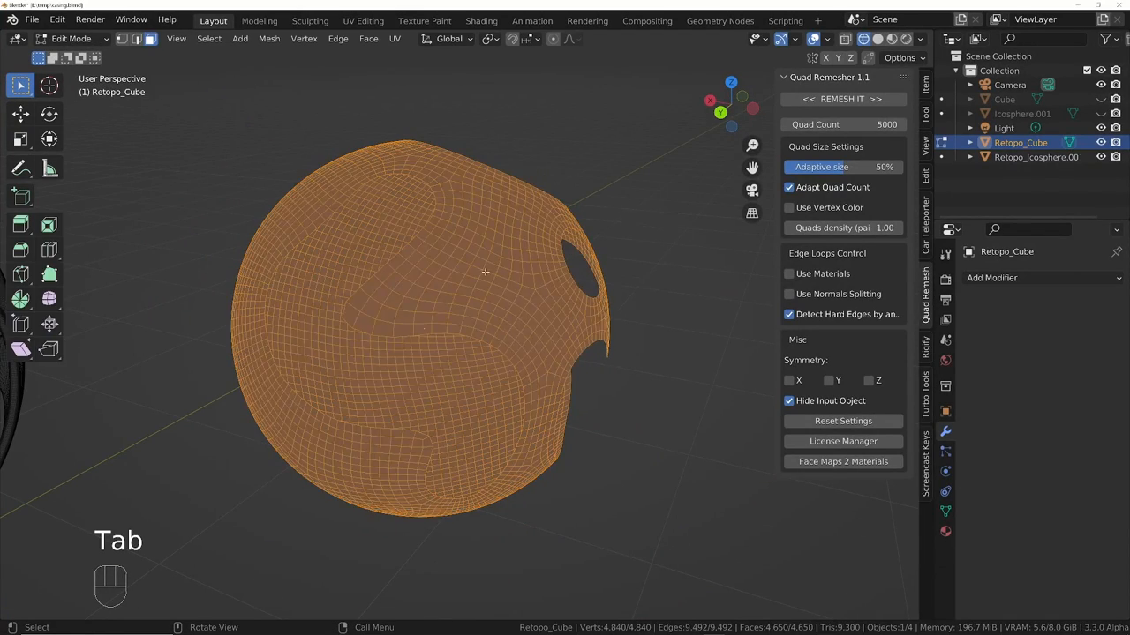
- Add a Solidify modifier to give the remeshed sphere wall thickness
key(Tab)
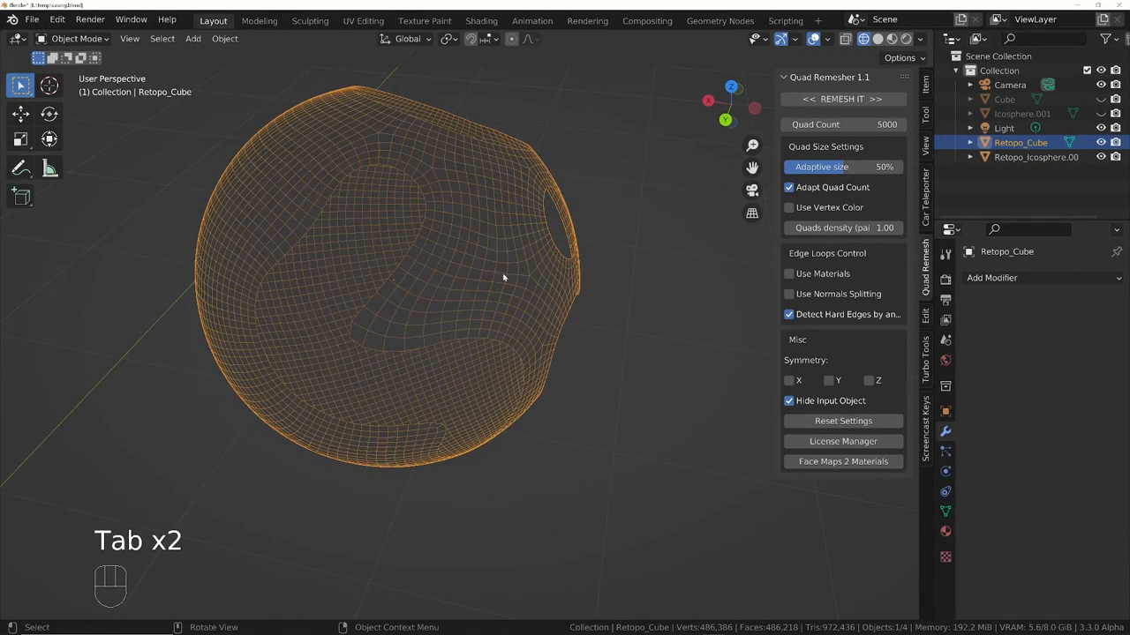
key(Tab)
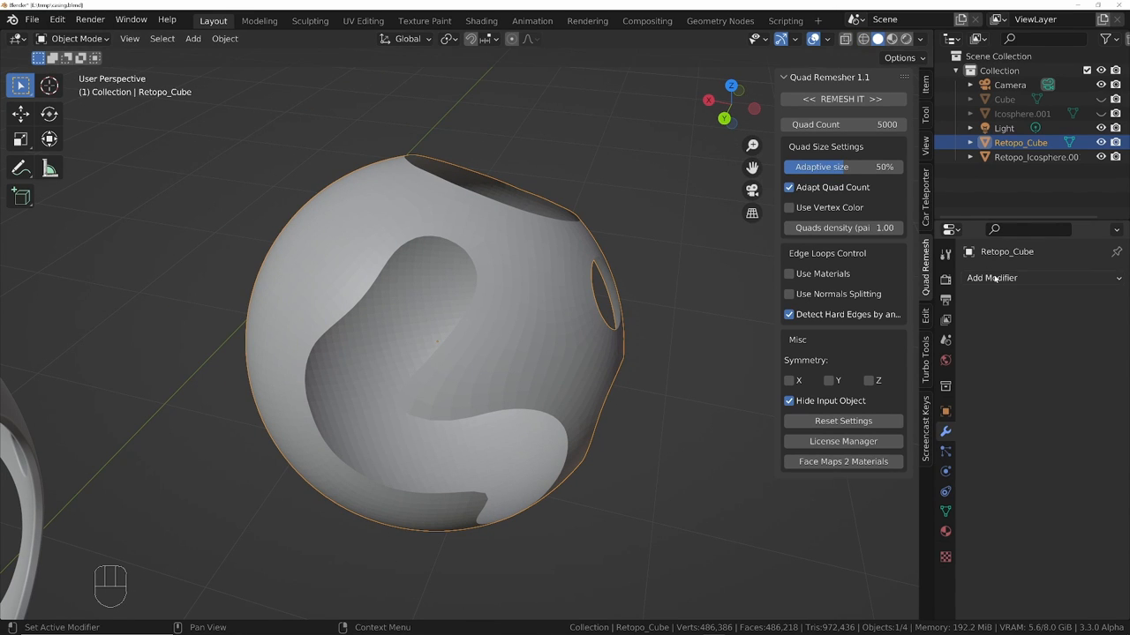
click(991, 277)
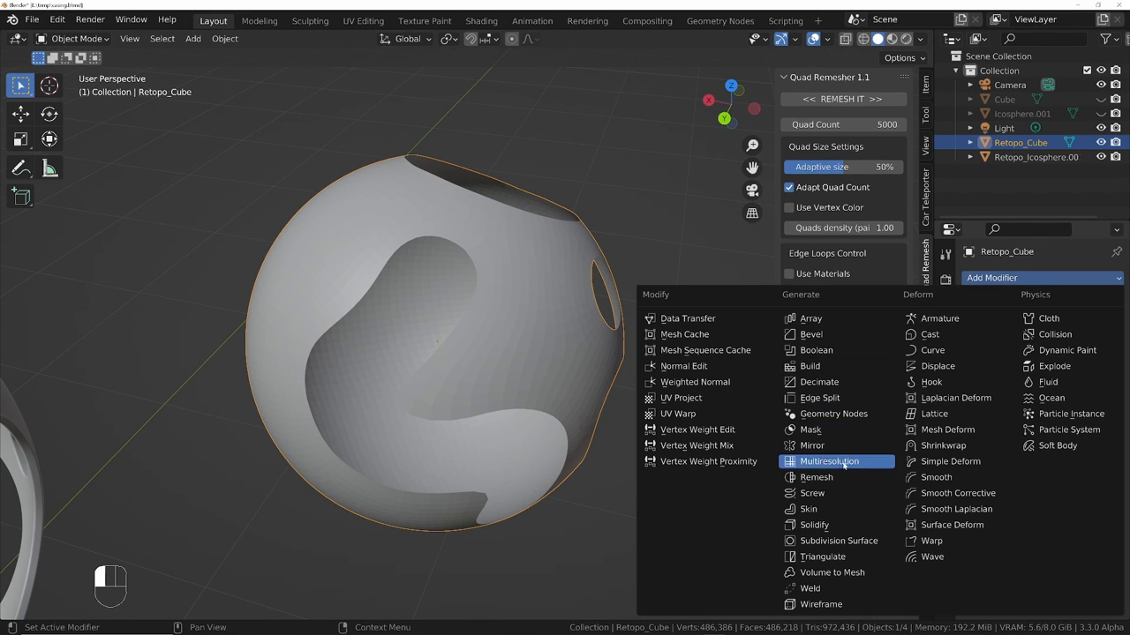
click(812, 525)
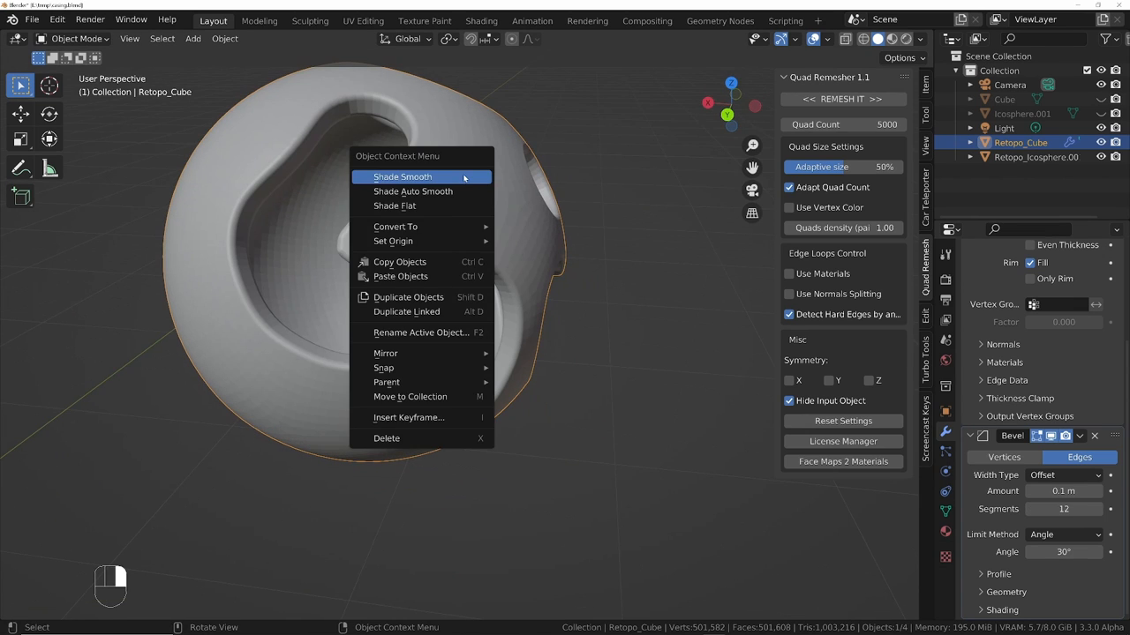
- Shade the shell smooth and orbit to inspect the finished result
click(398, 177)
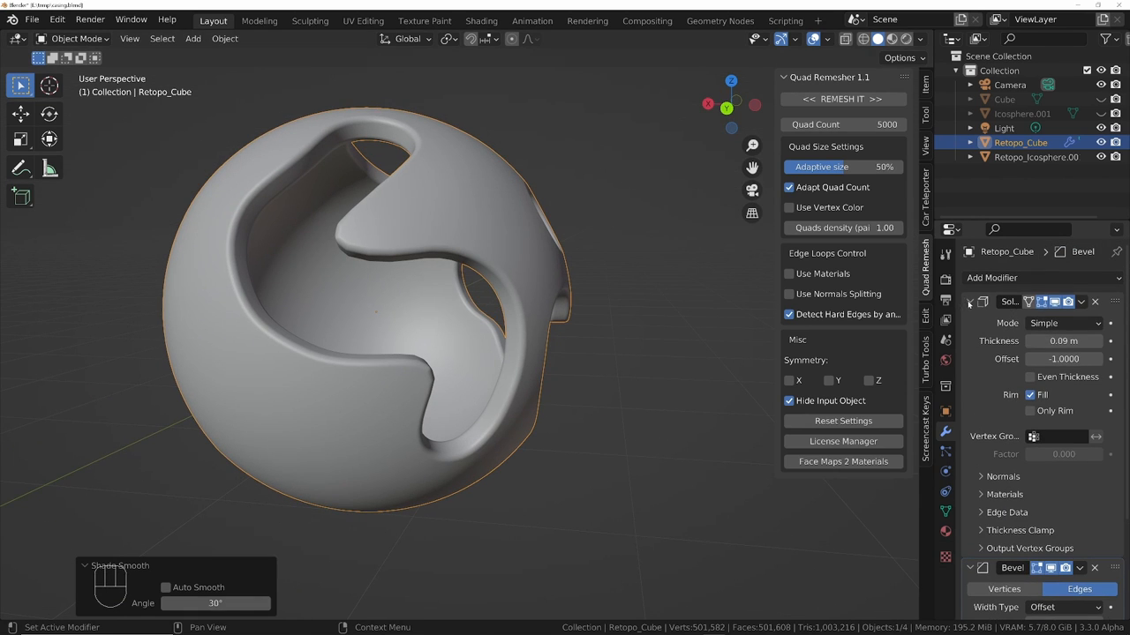
click(991, 277)
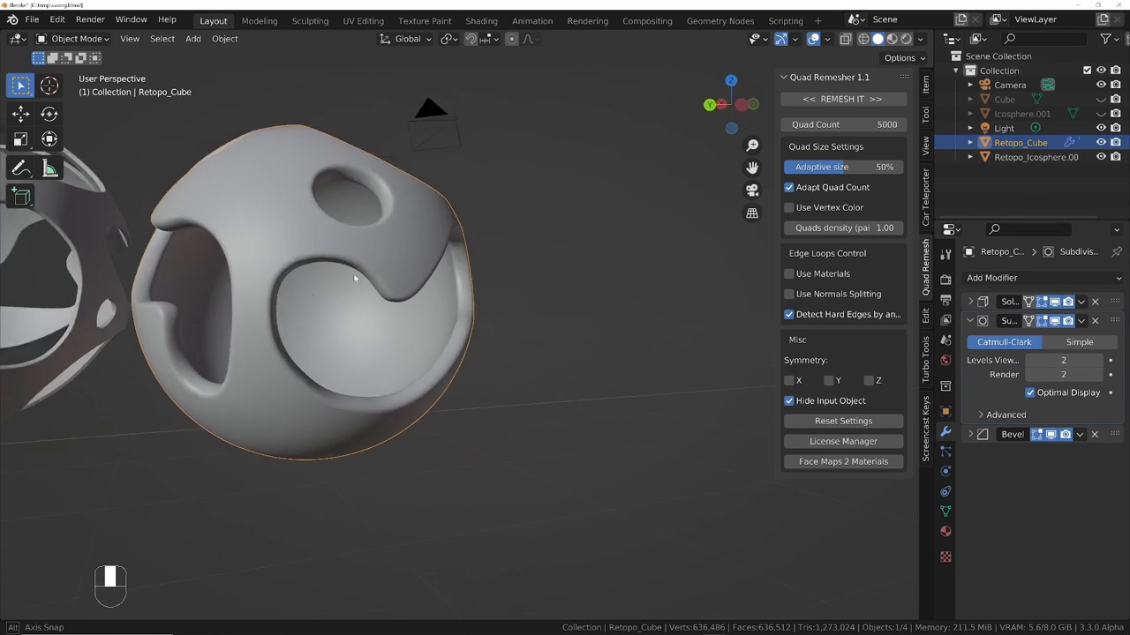
drag(353, 264, 432, 404)
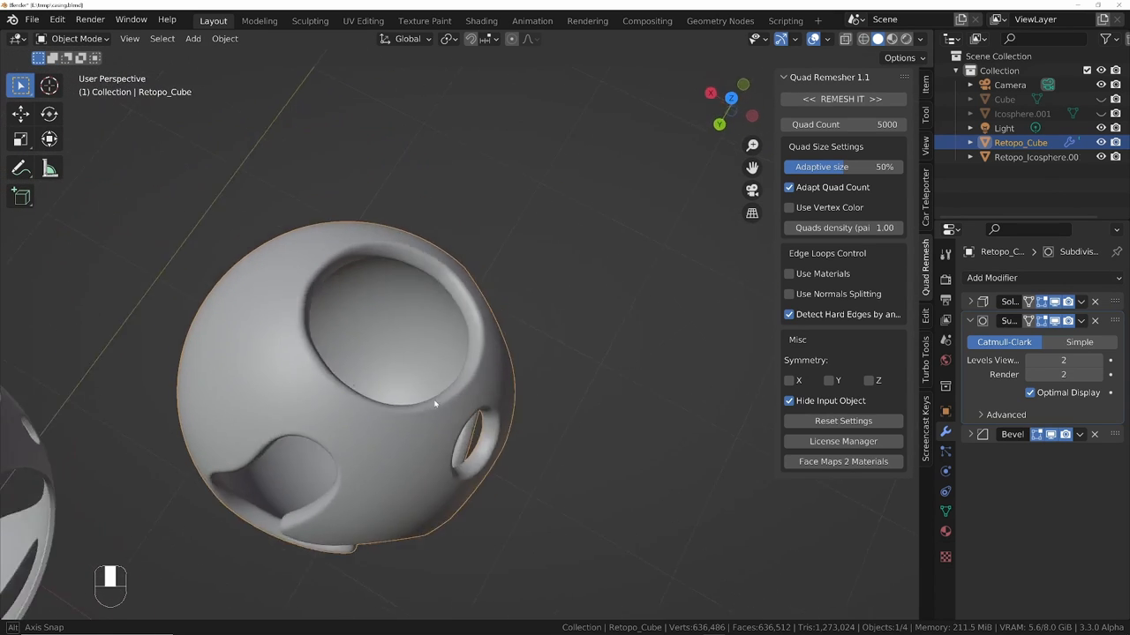